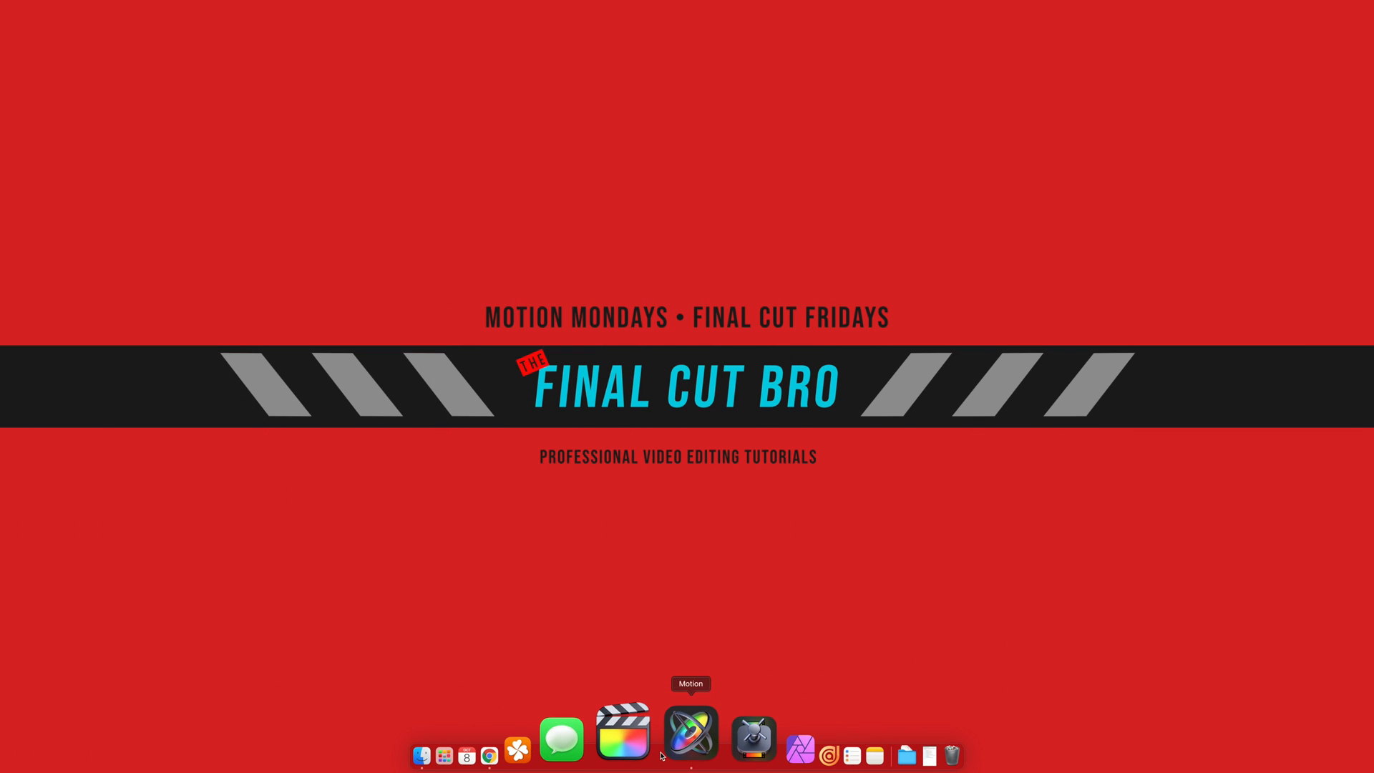
Launch Motion and start a Blank Final Cut Transition project at 2.0 seconds duration
click(690, 734)
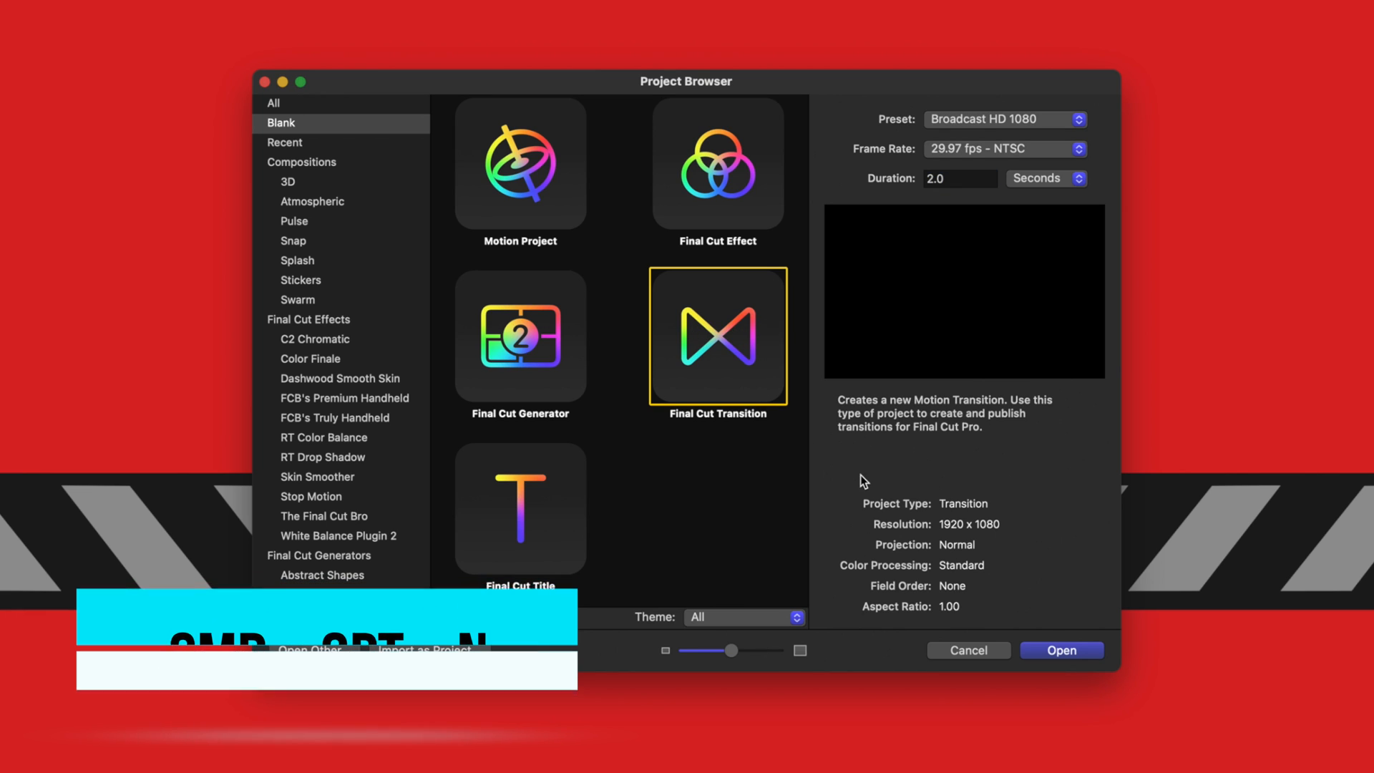
click(959, 178)
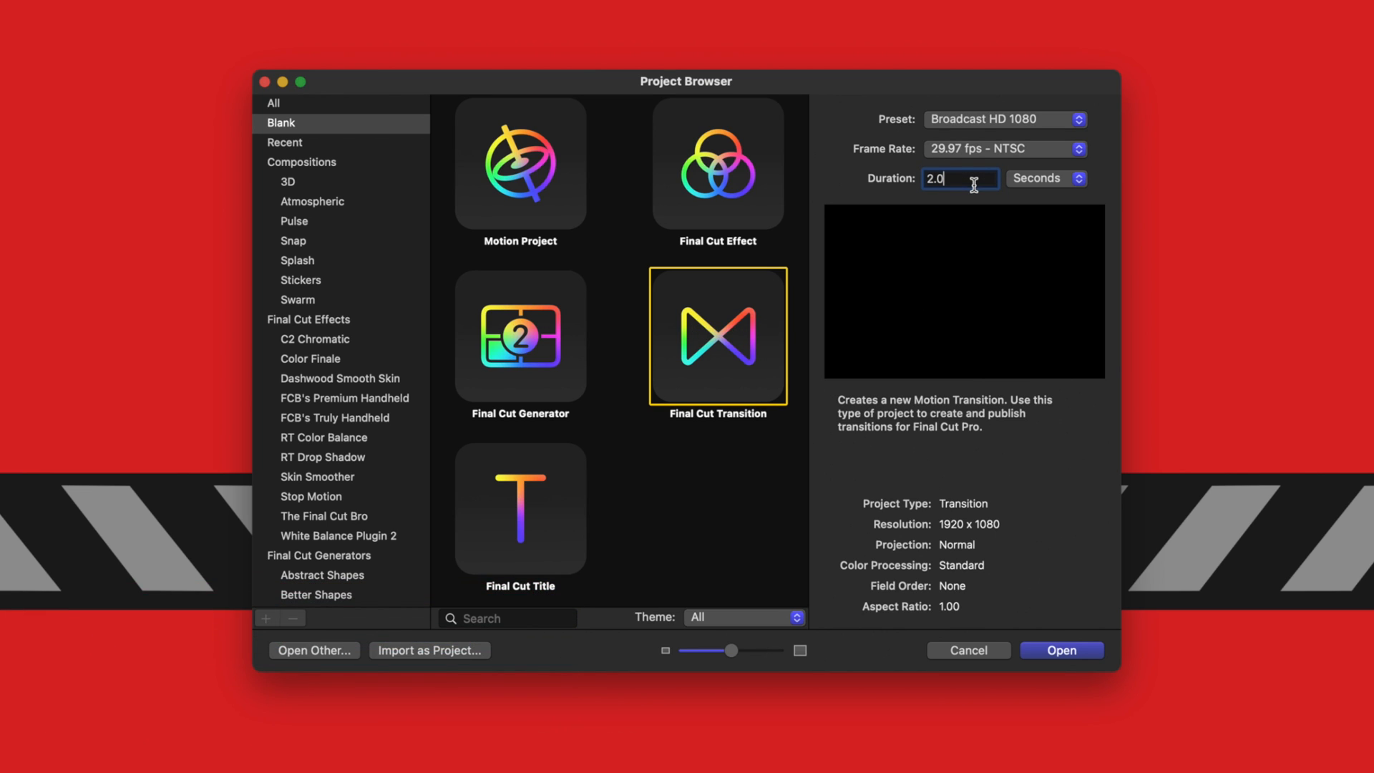
mouse_move(953, 128)
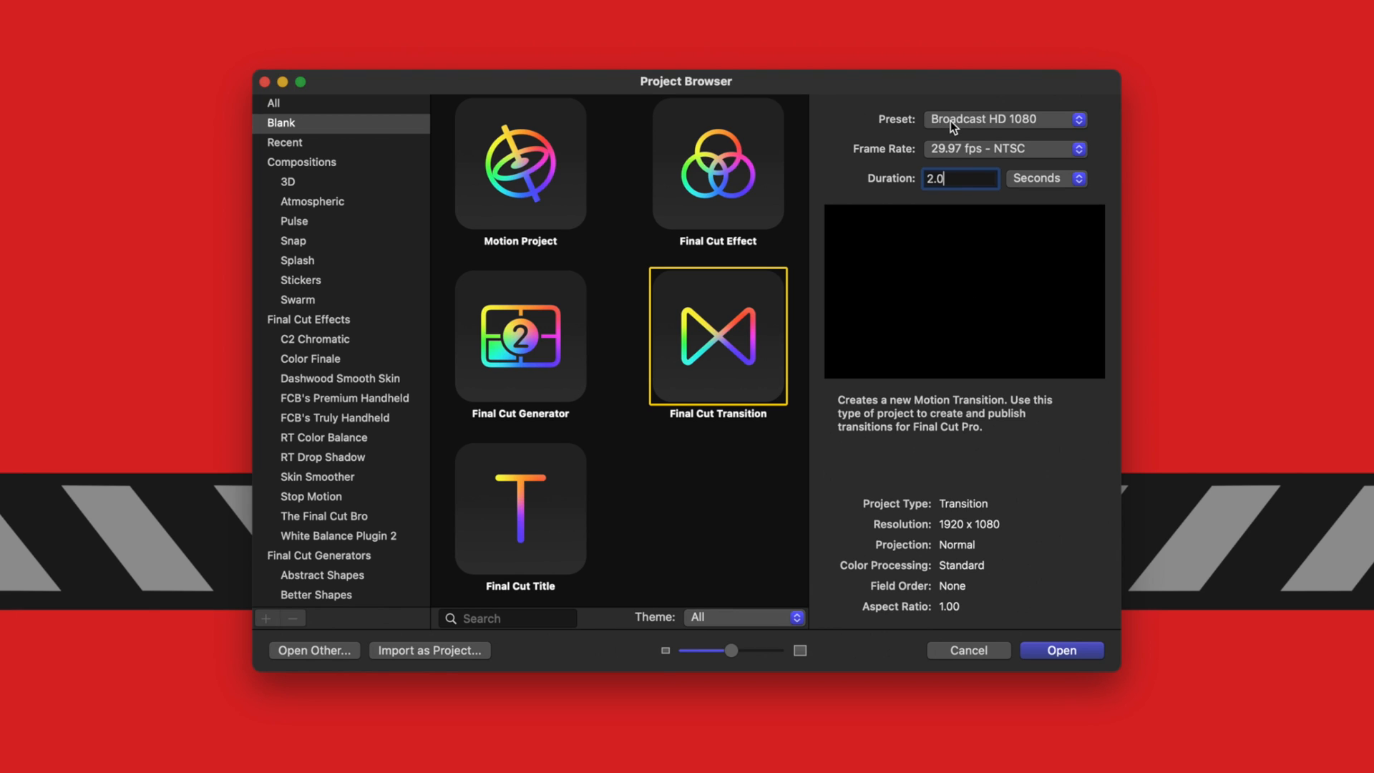
mouse_move(979, 132)
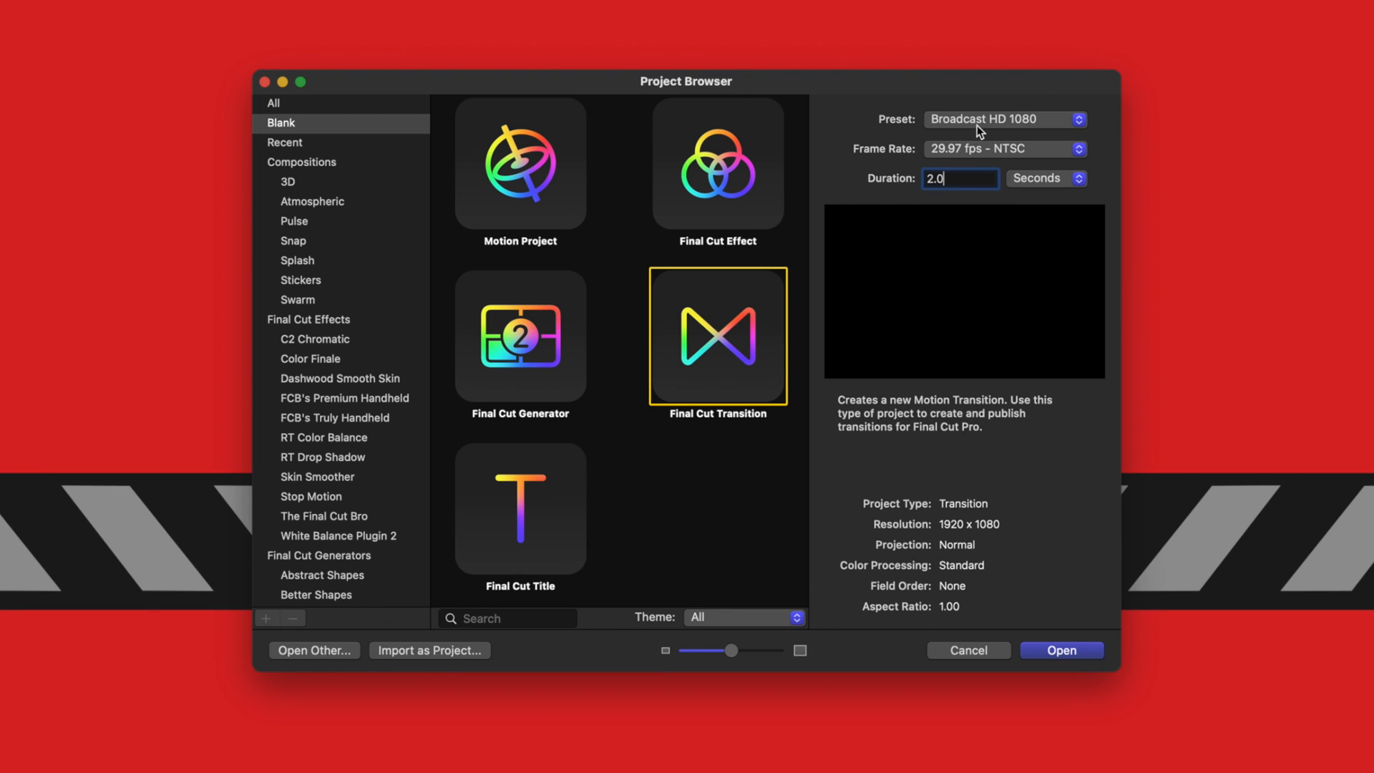
mouse_move(1107, 641)
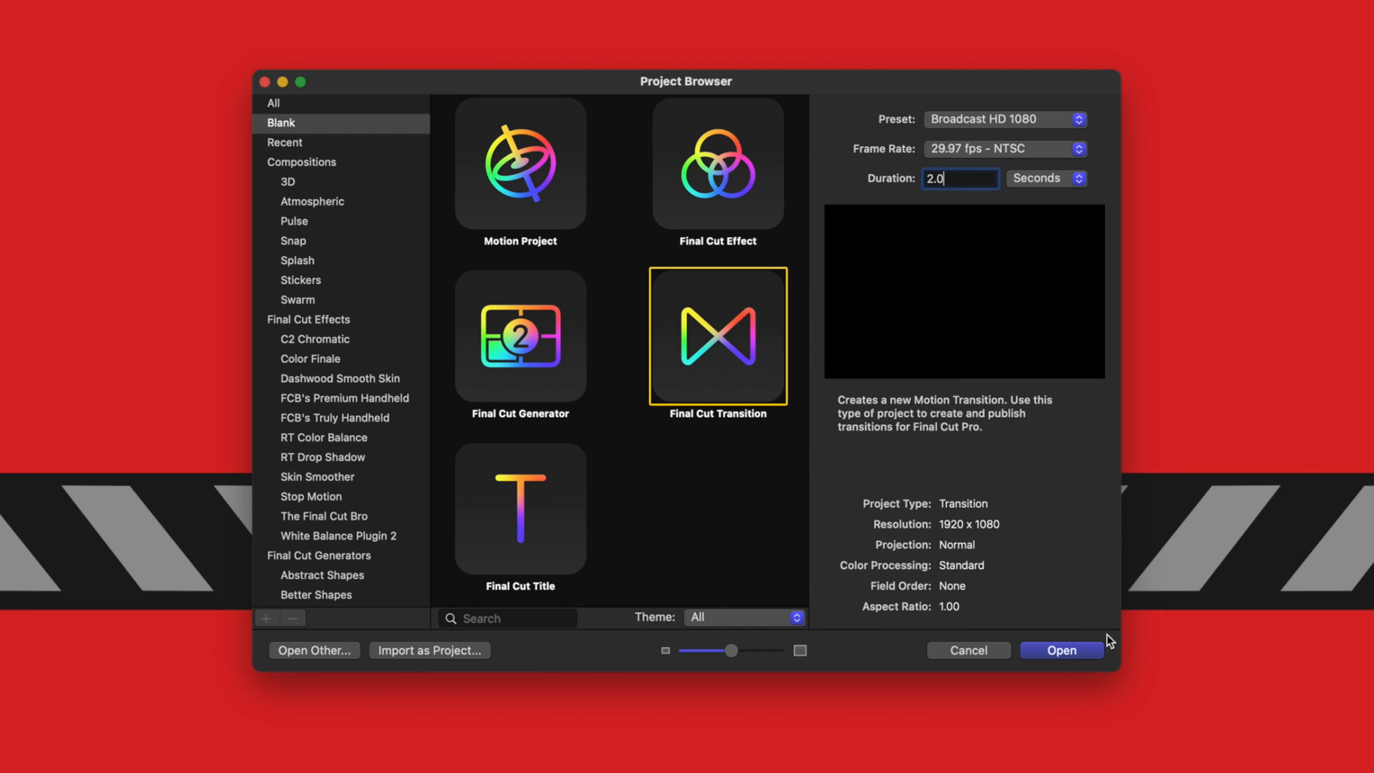
Create the transition project and import Media.mp4 into the group above Transition A and B
click(1060, 650)
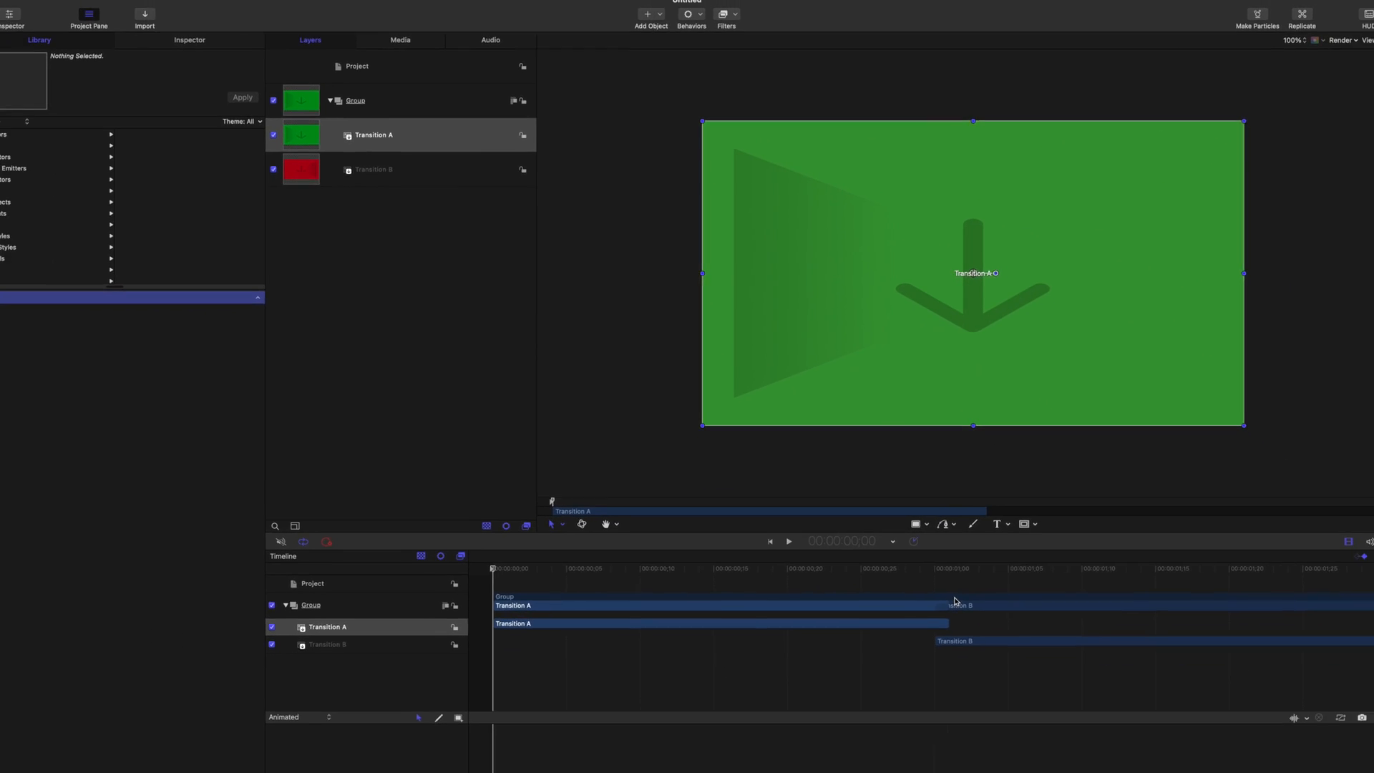
key(cmd+i)
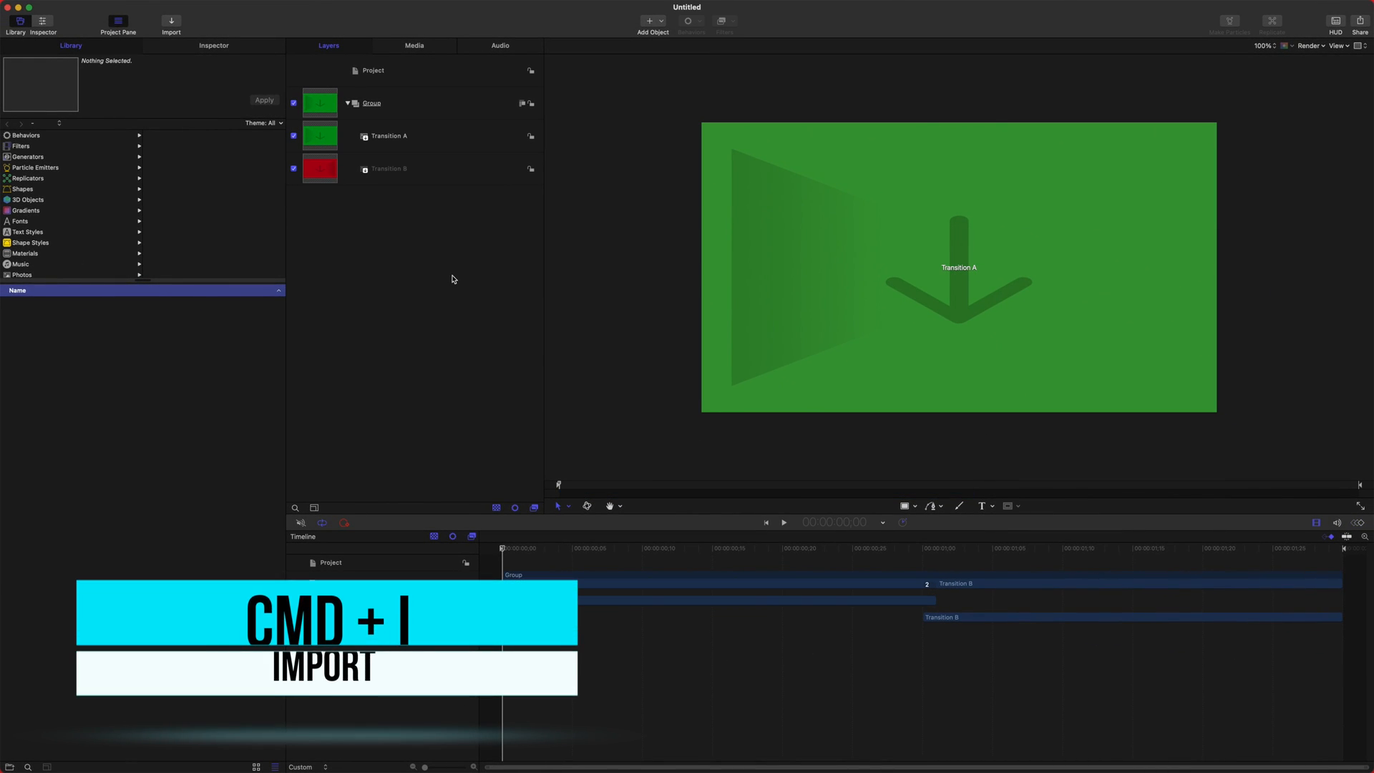
key(cmd+i)
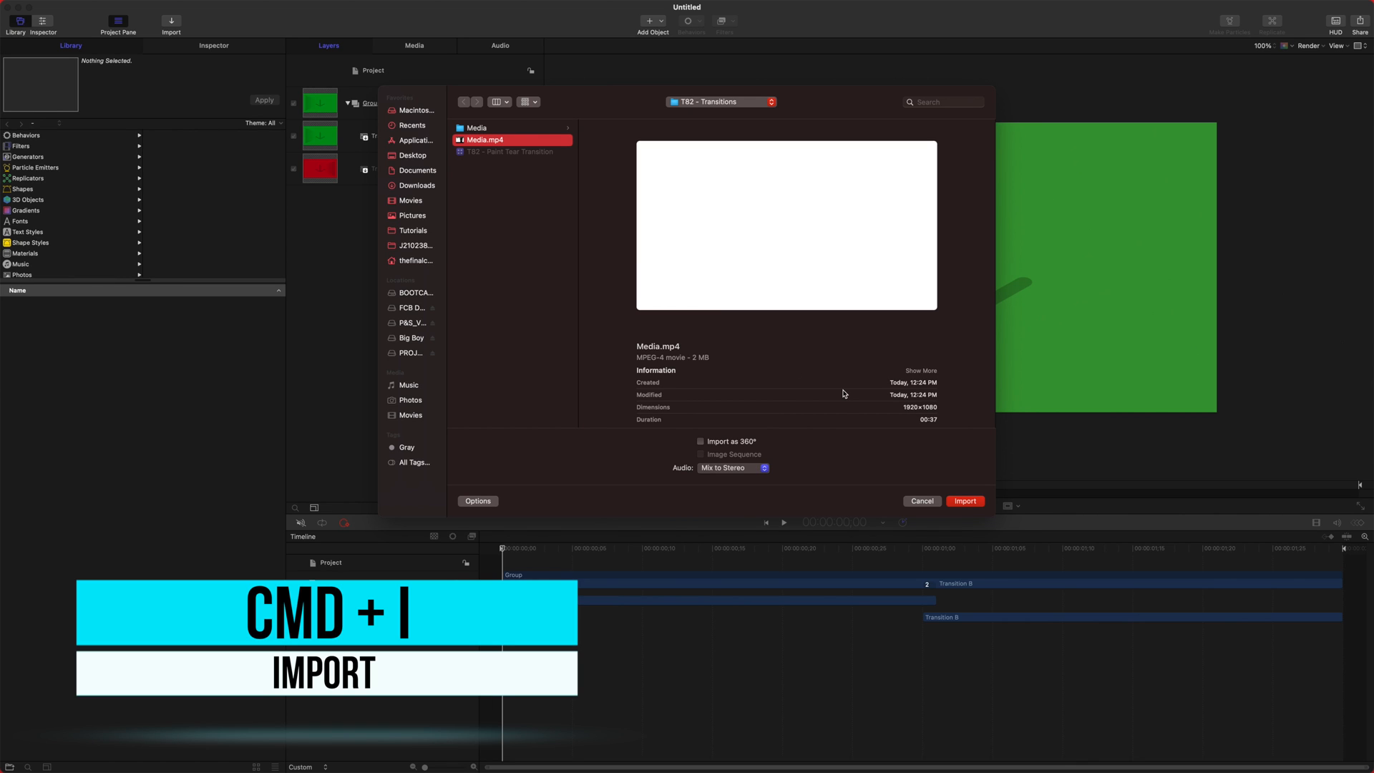
click(963, 501)
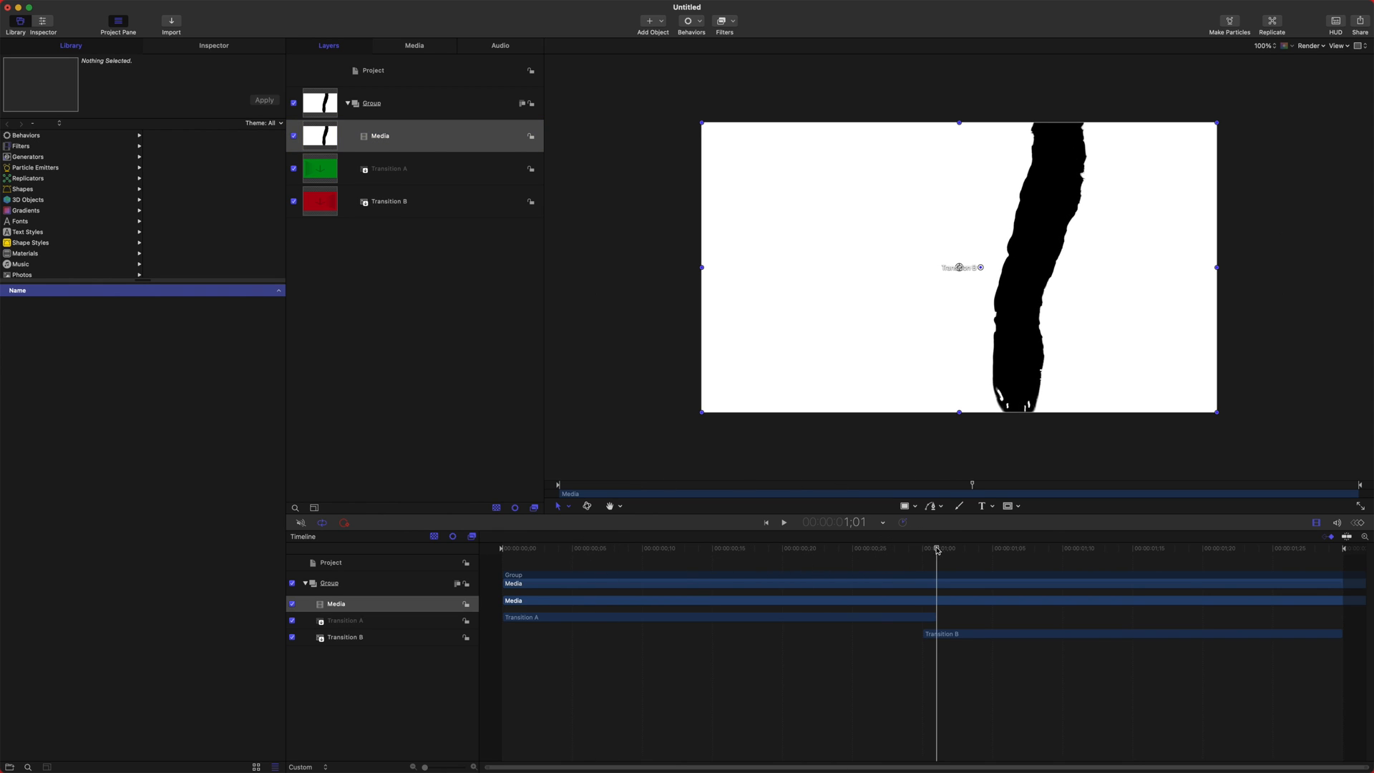
Switch to the Anchor Point tool to move the clip's anchor onto the black streak
click(948, 548)
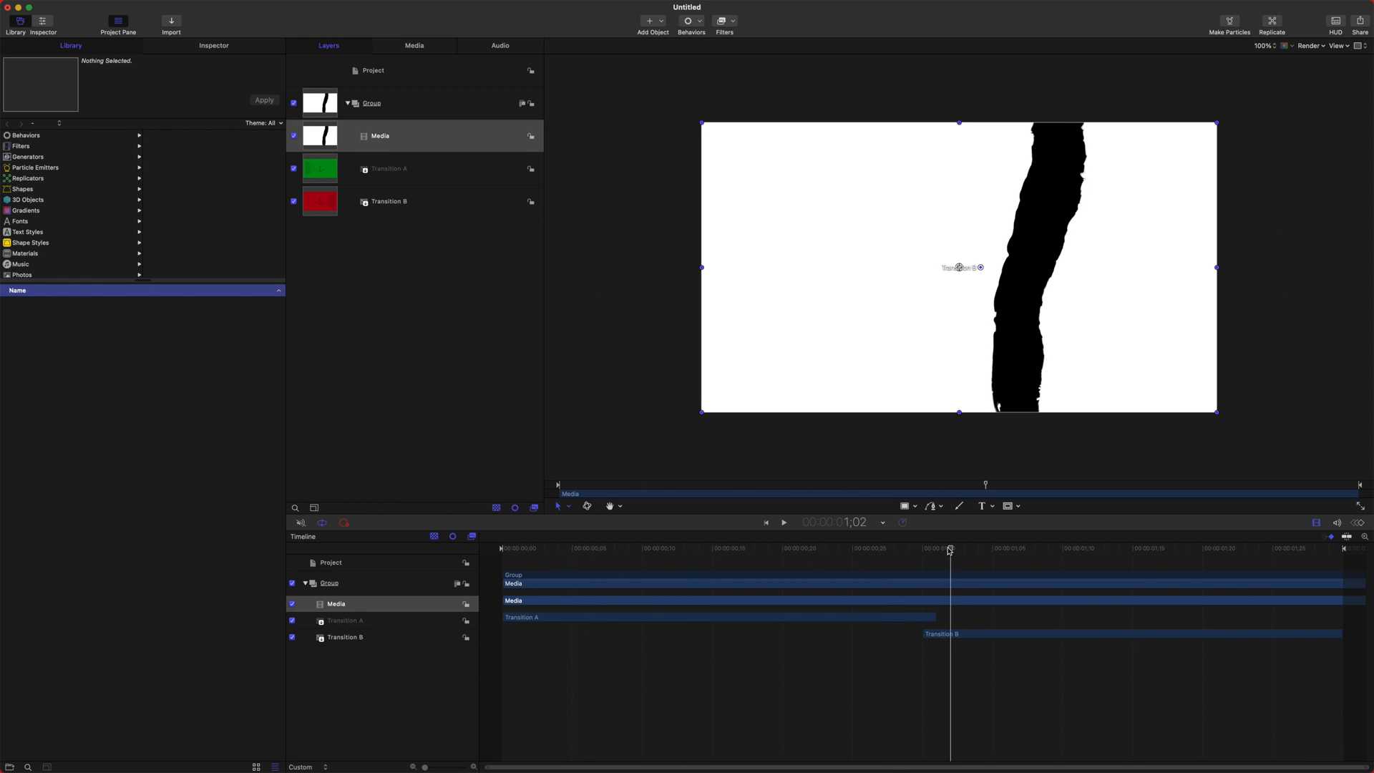
mouse_move(570, 507)
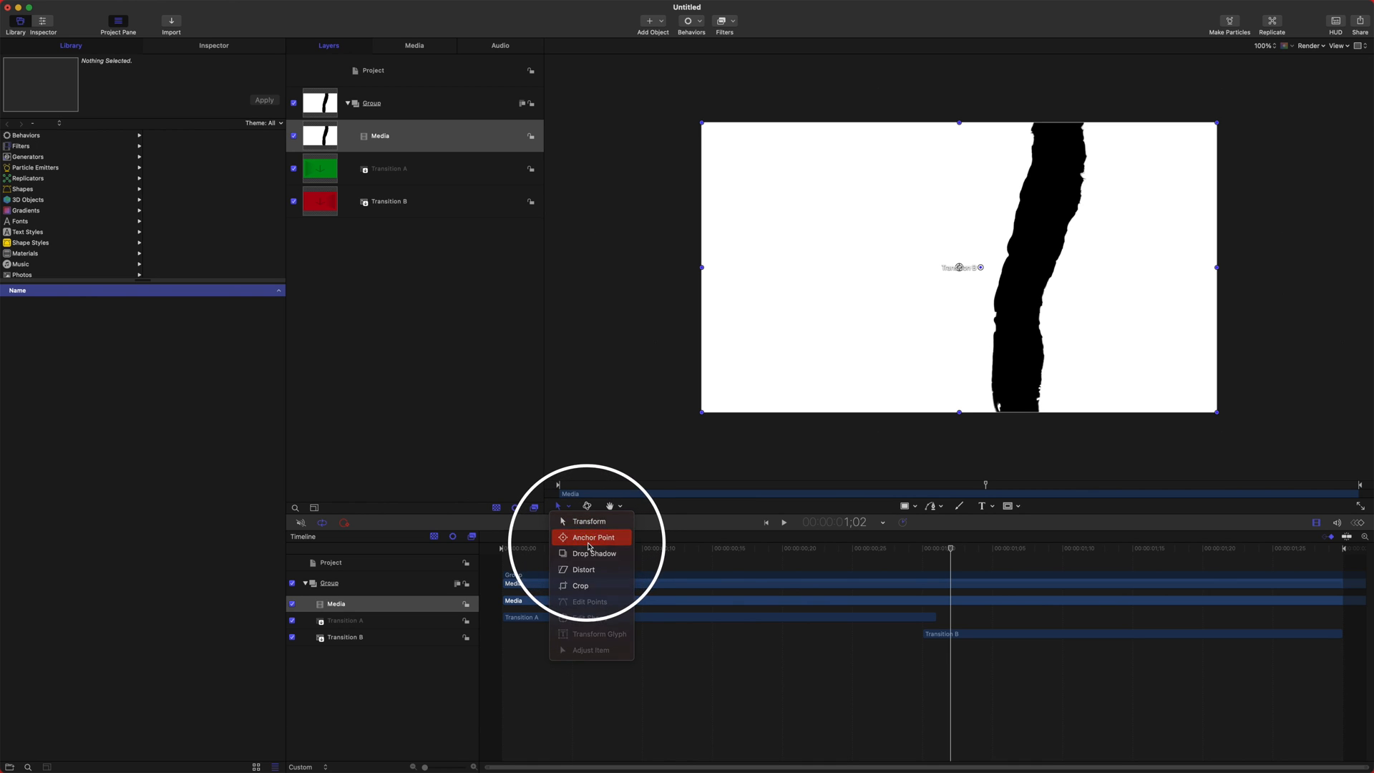
click(592, 537)
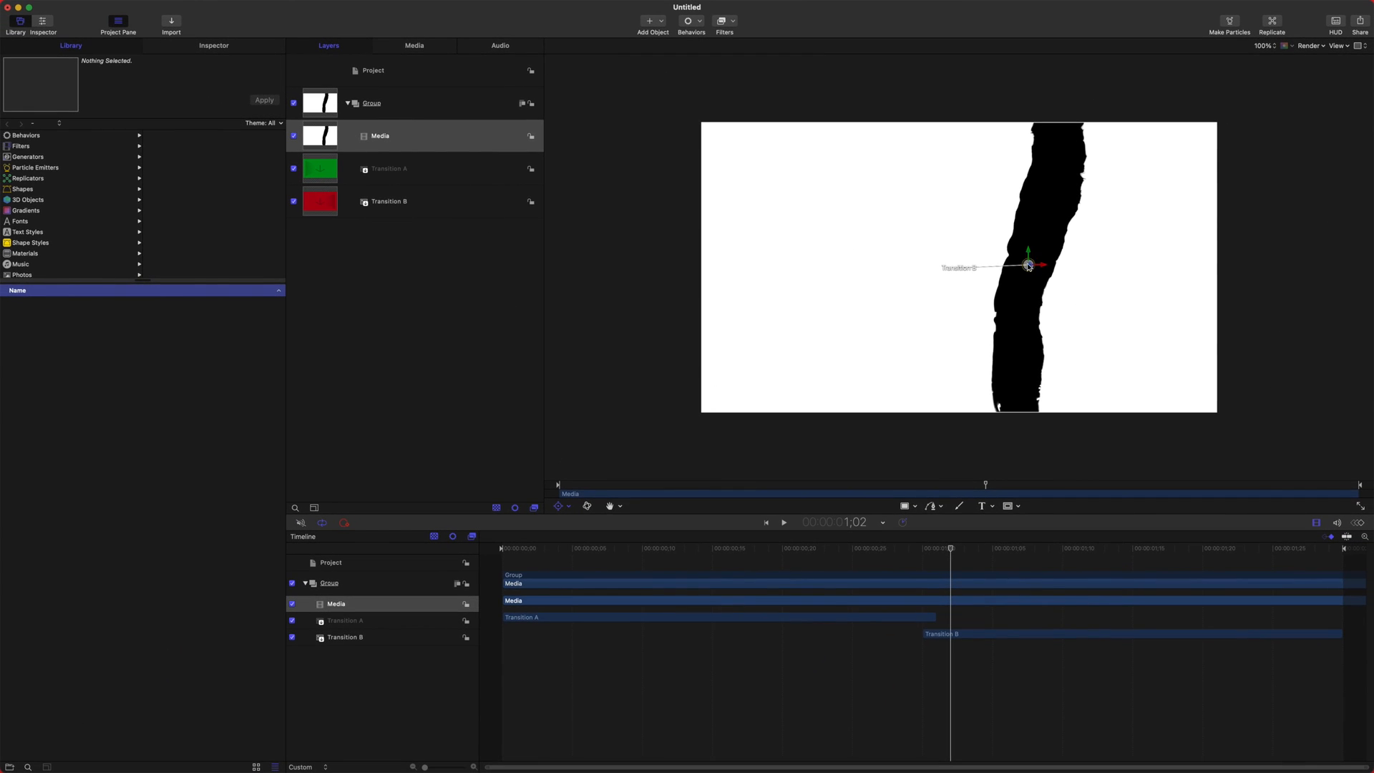
mouse_move(953, 274)
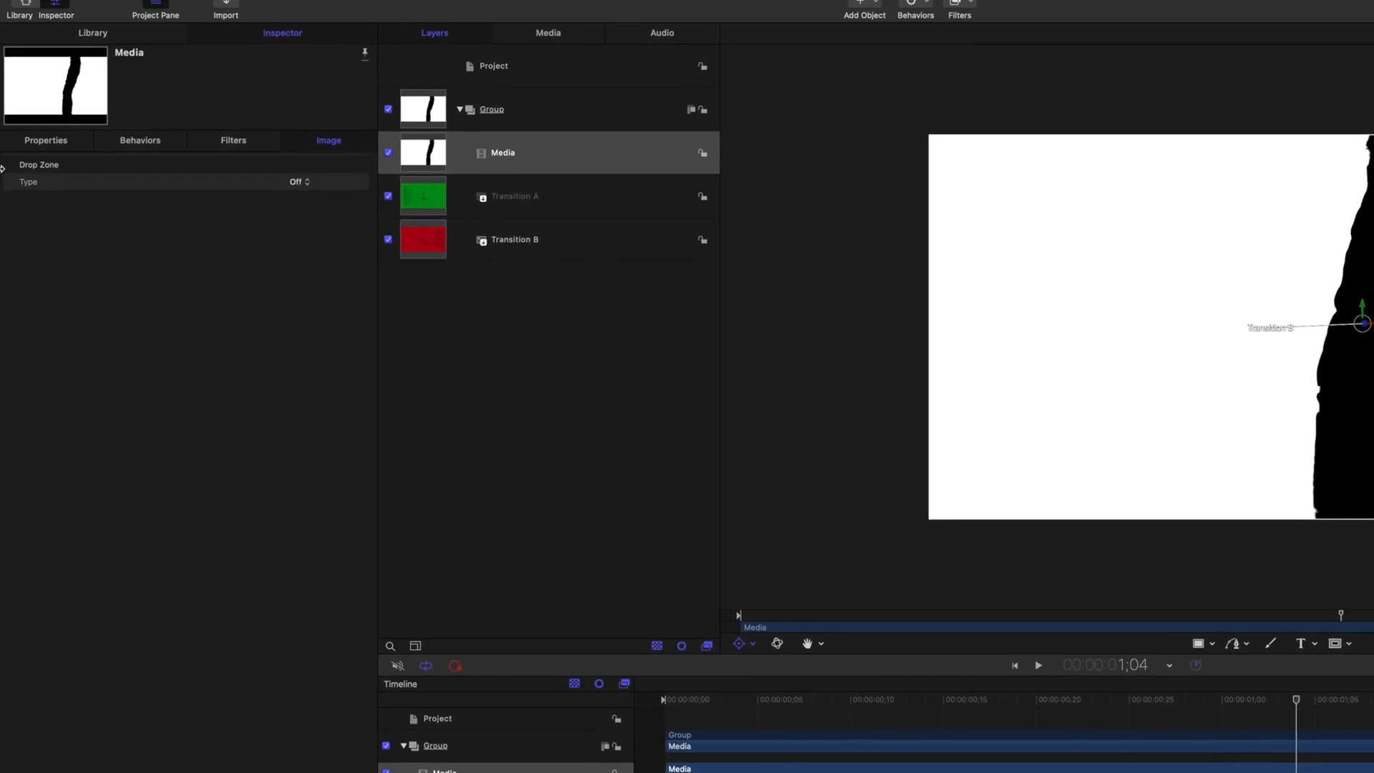
Add a Ramp behavior to the clip's Scale with an end value of about 1650%
click(44, 140)
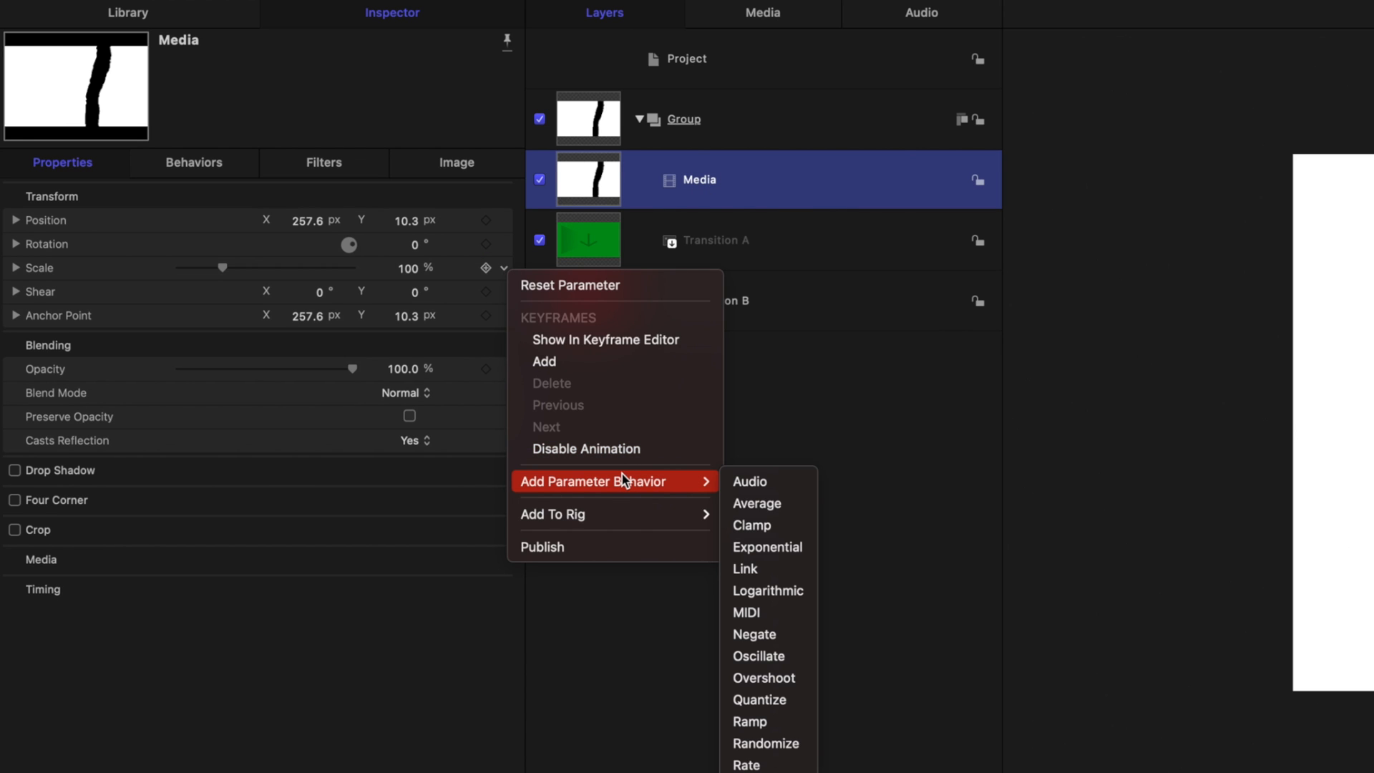
mouse_move(748, 721)
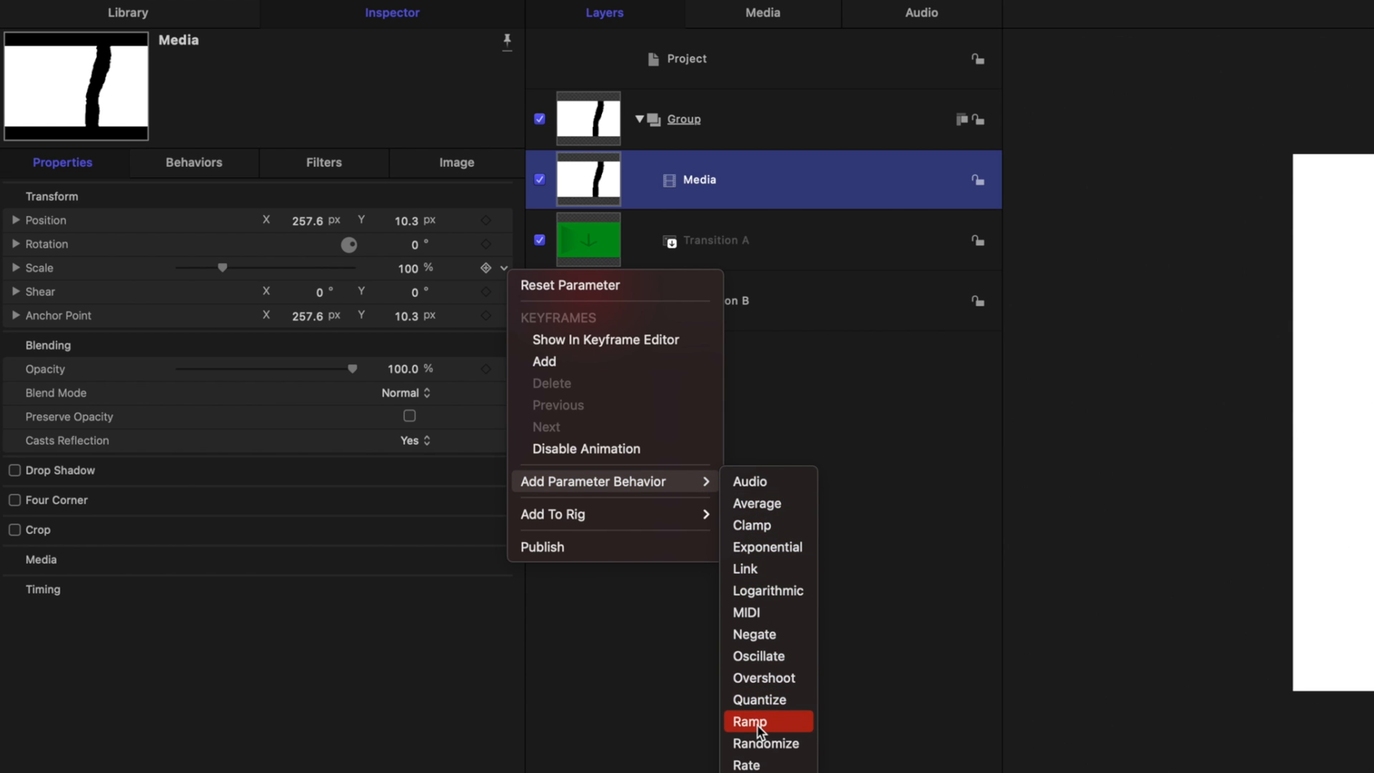
click(747, 721)
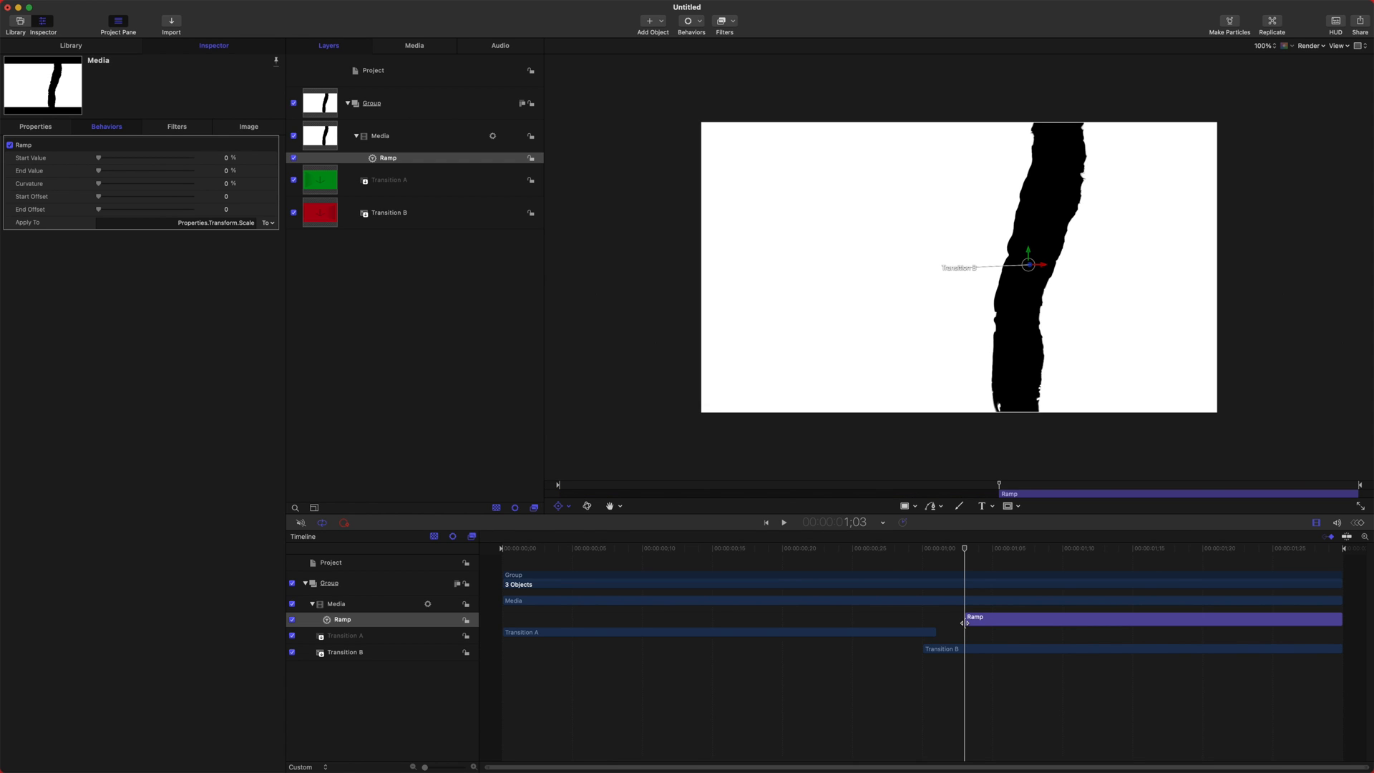
mouse_move(973, 560)
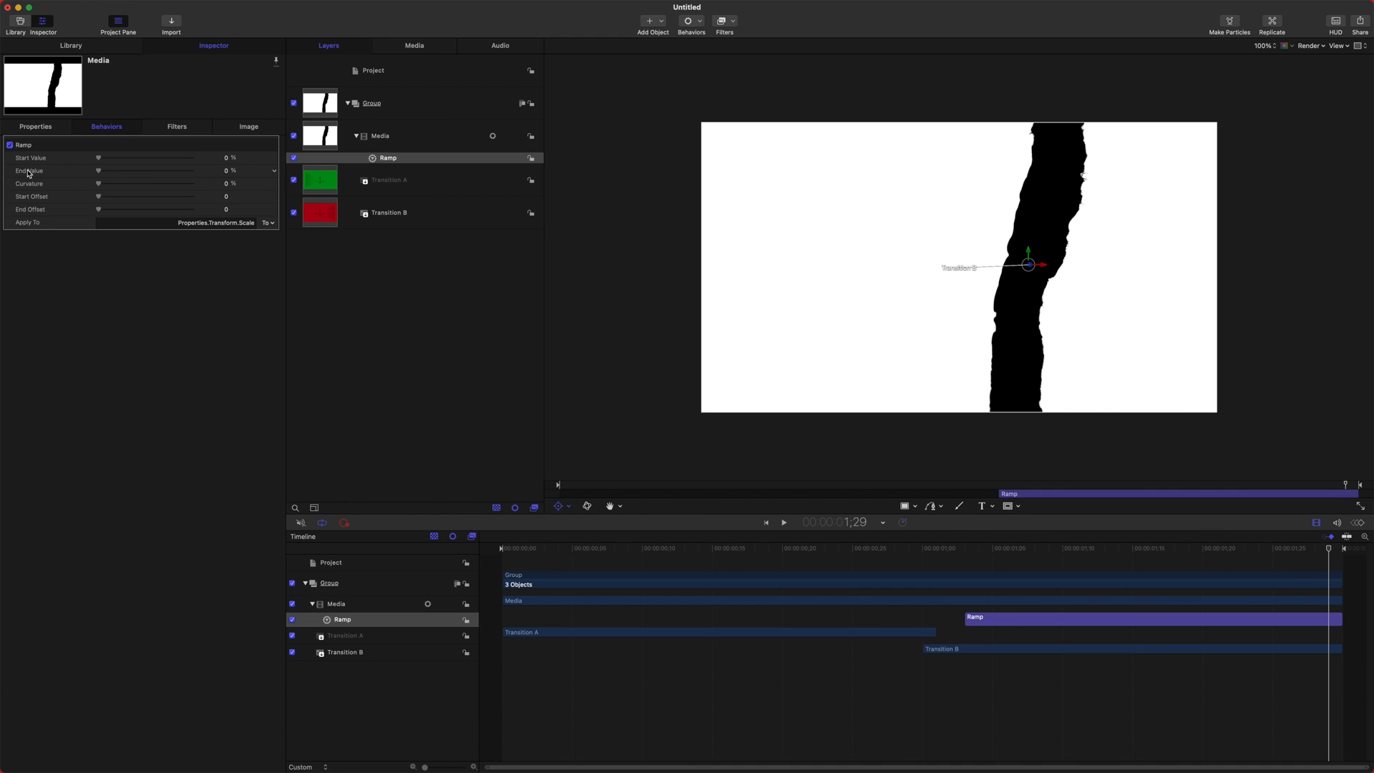
drag(99, 170, 162, 171)
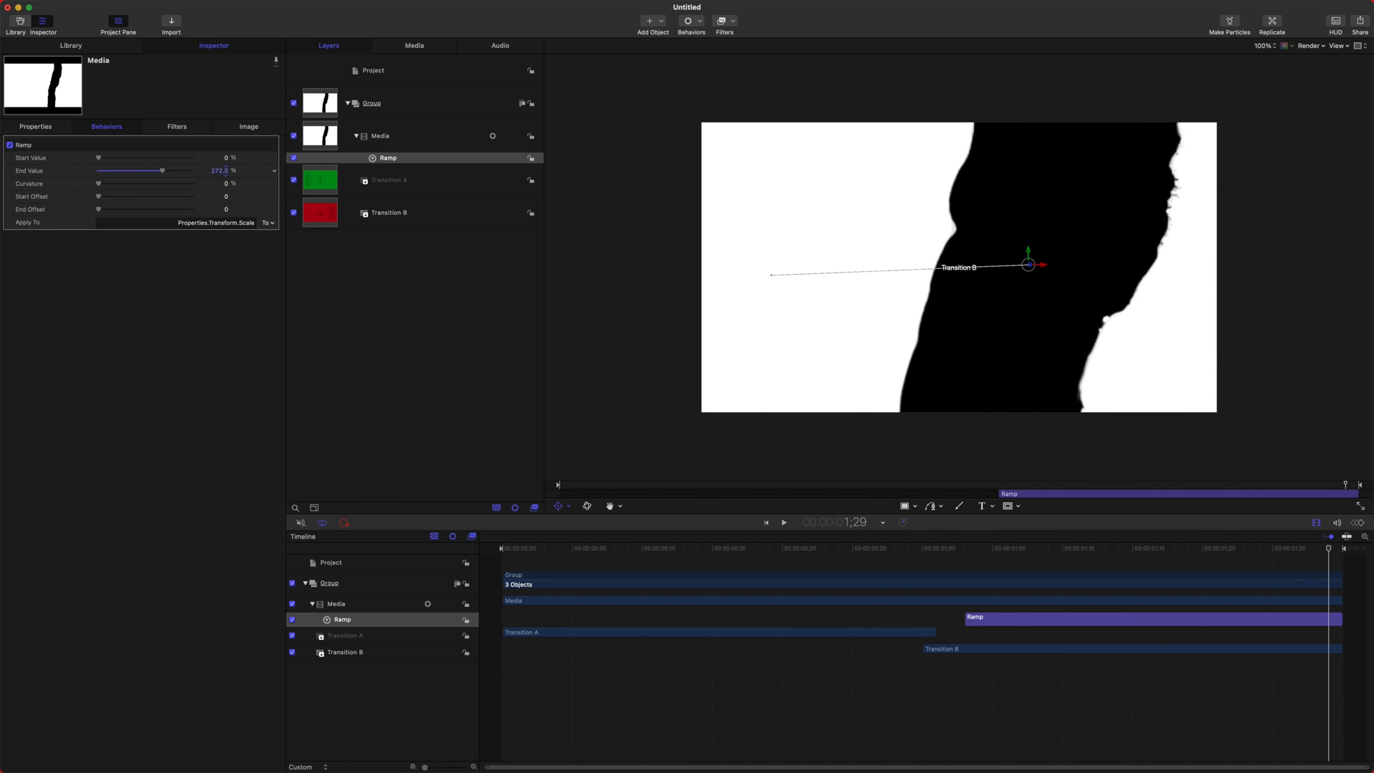
drag(162, 170, 192, 170)
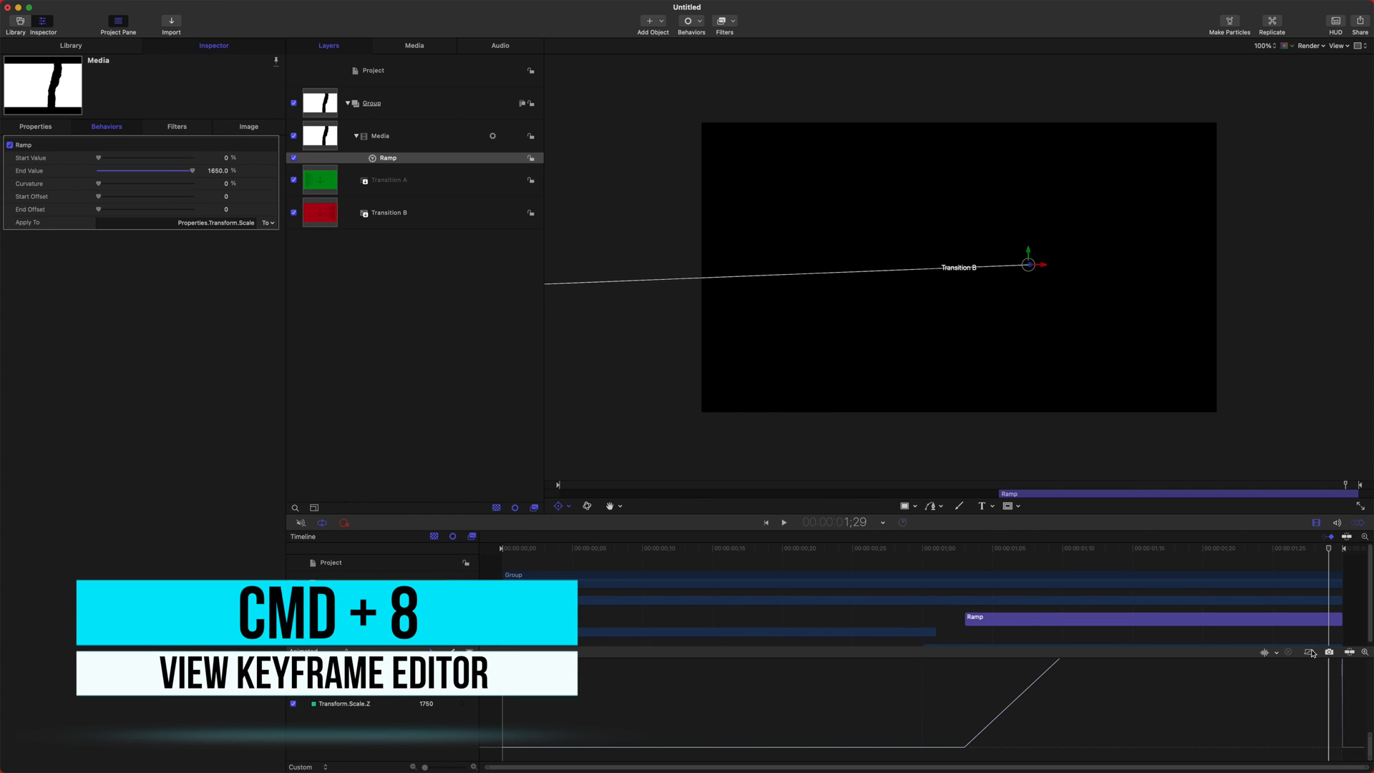
View the scale animation curve and ease the ramp with 100% curvature
key(cmd+8)
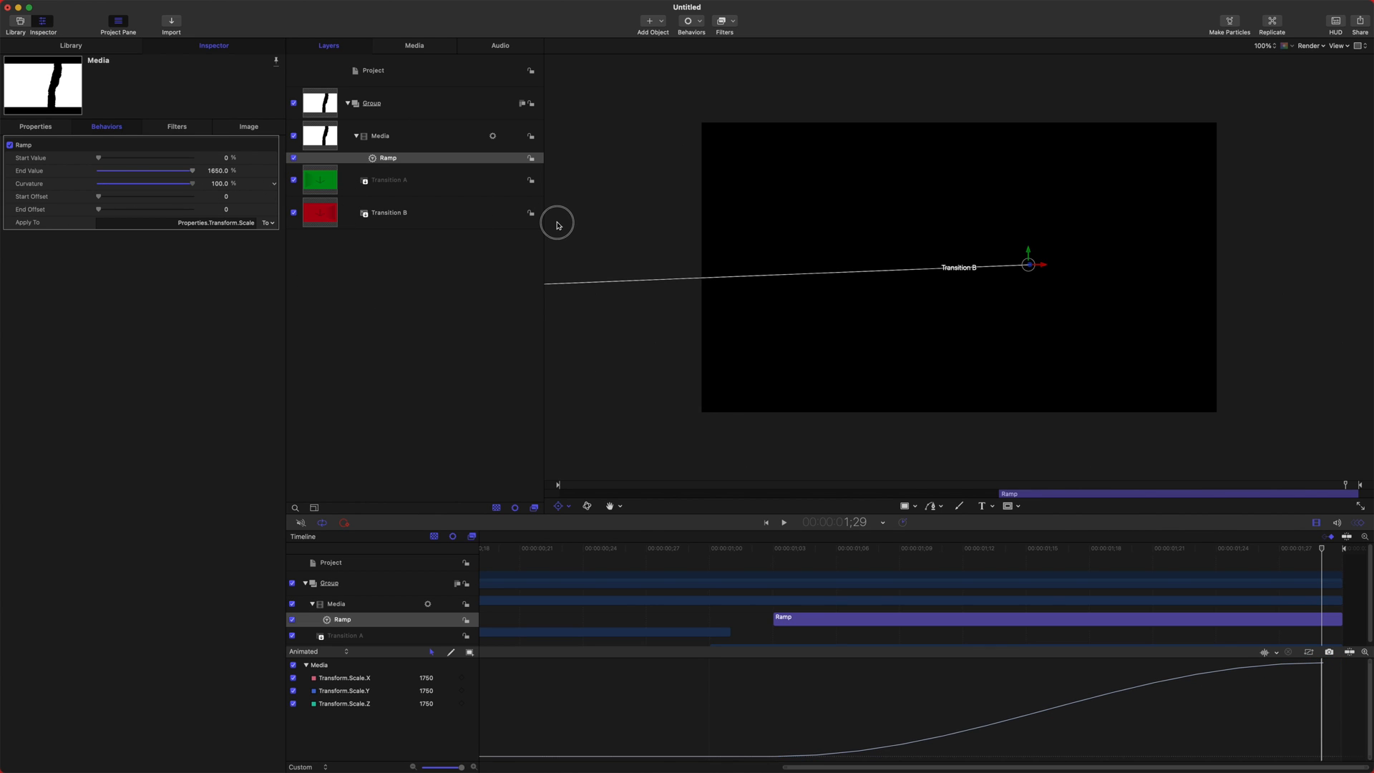
mouse_move(1022, 709)
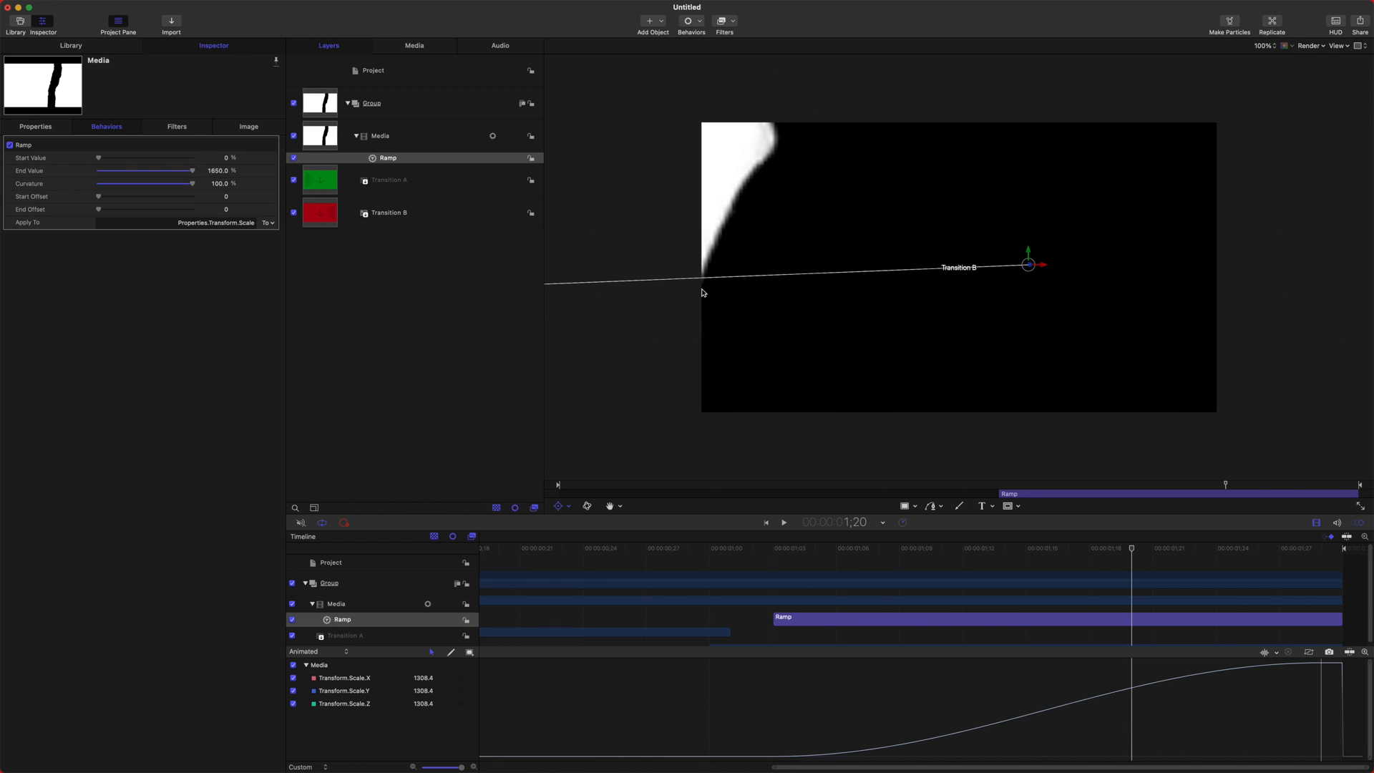
click(774, 546)
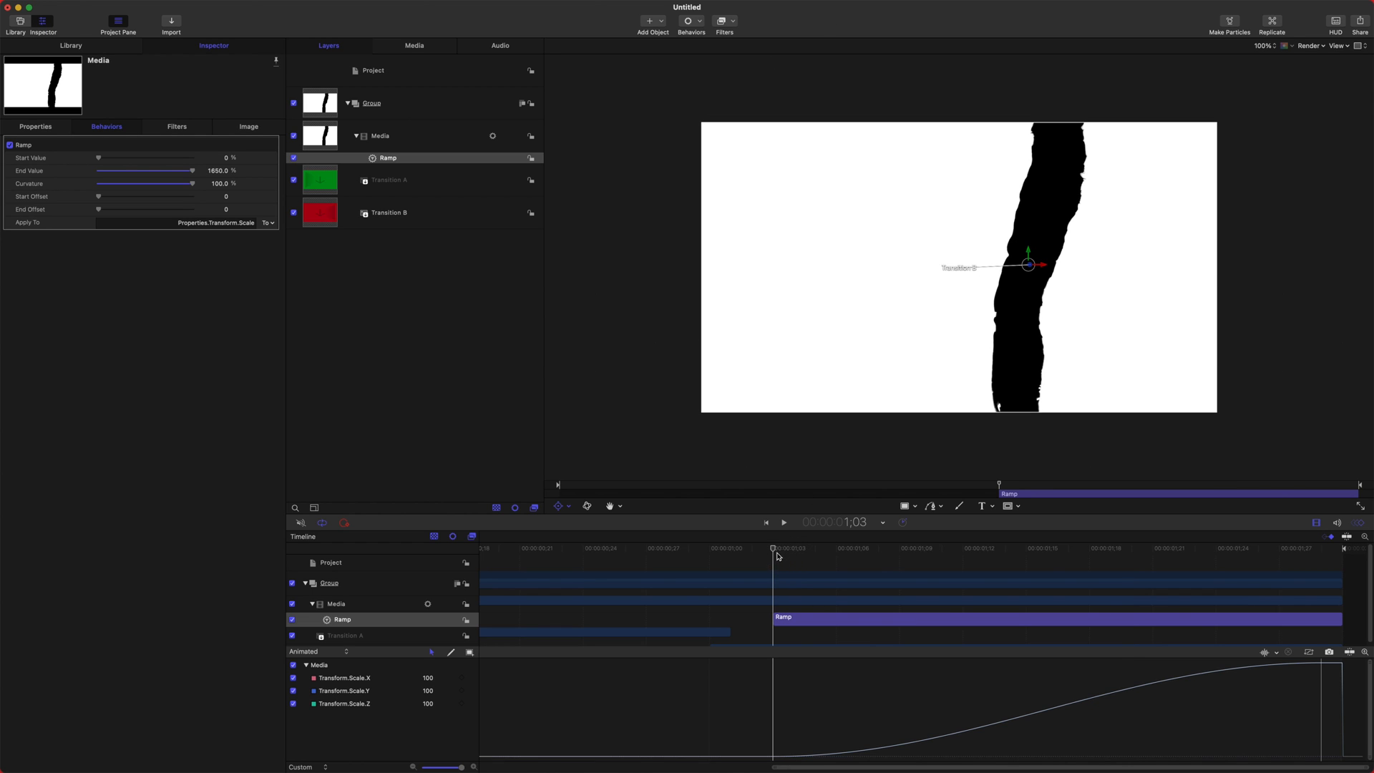
Add a Gaussian Blur to the Media layer and raise the scale Ramp's end value to 2300%
click(379, 136)
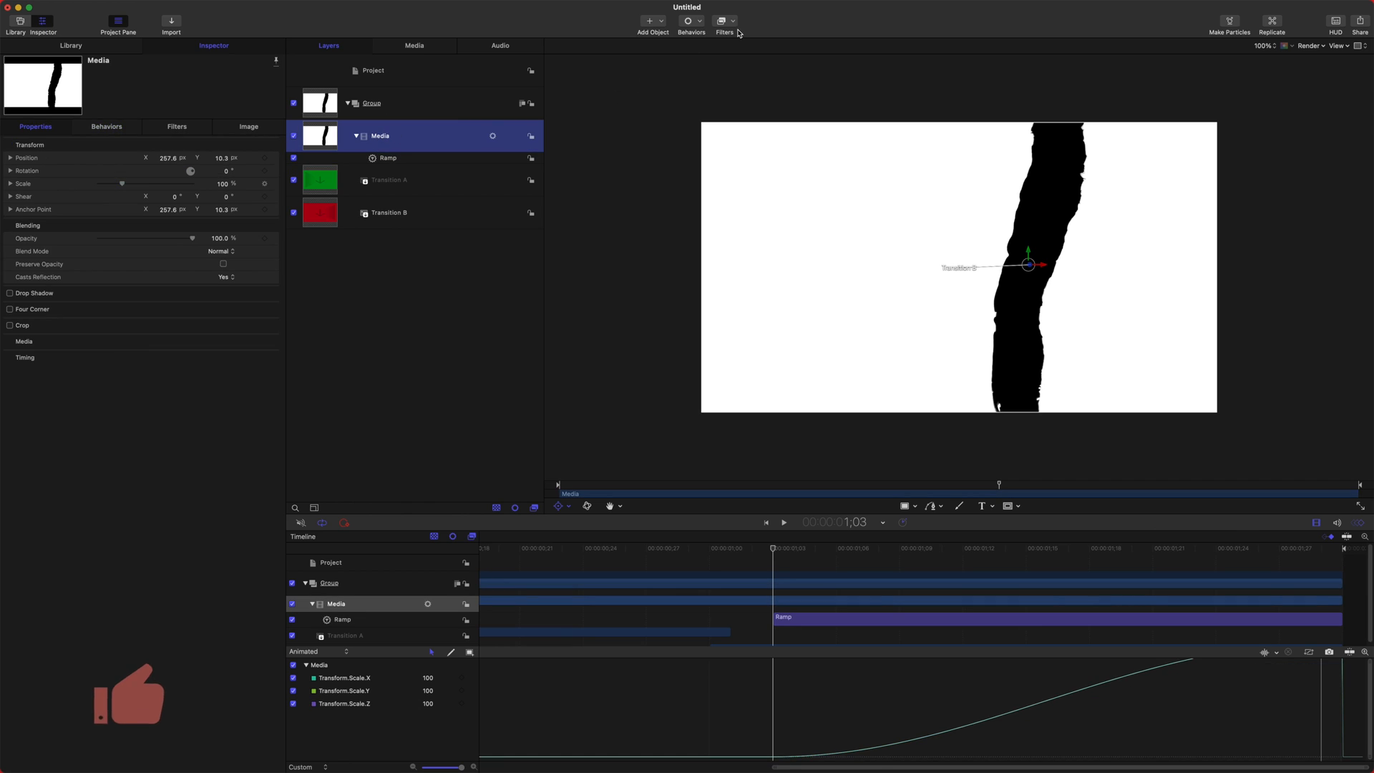
click(723, 24)
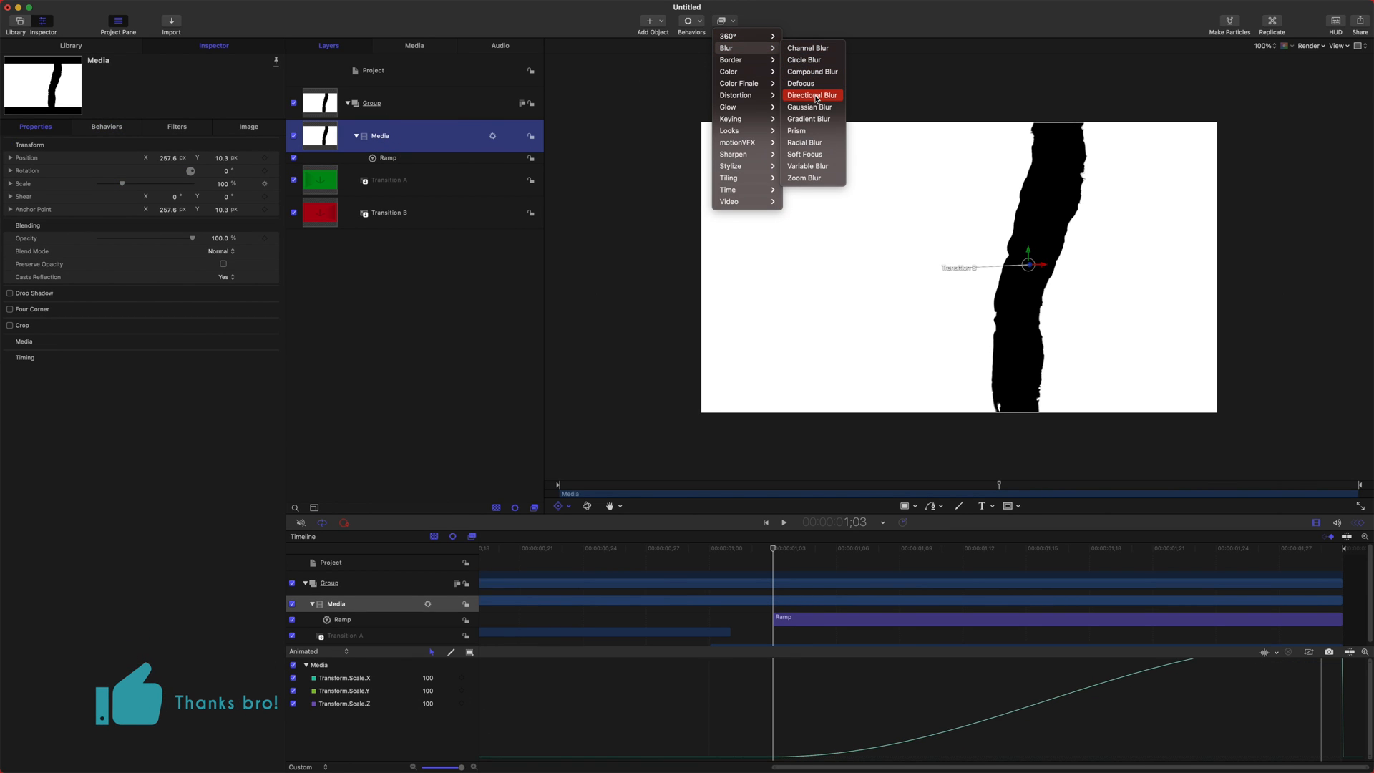
click(807, 107)
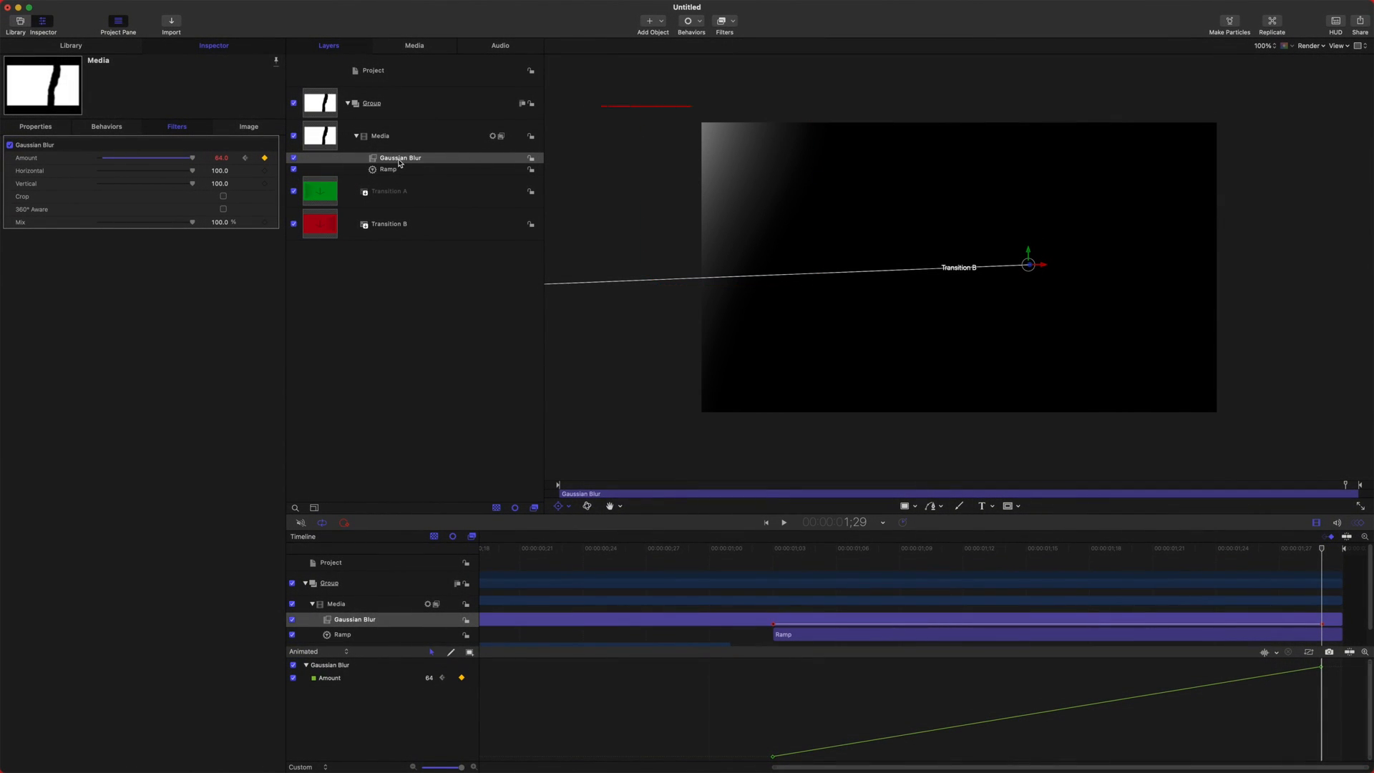
click(387, 169)
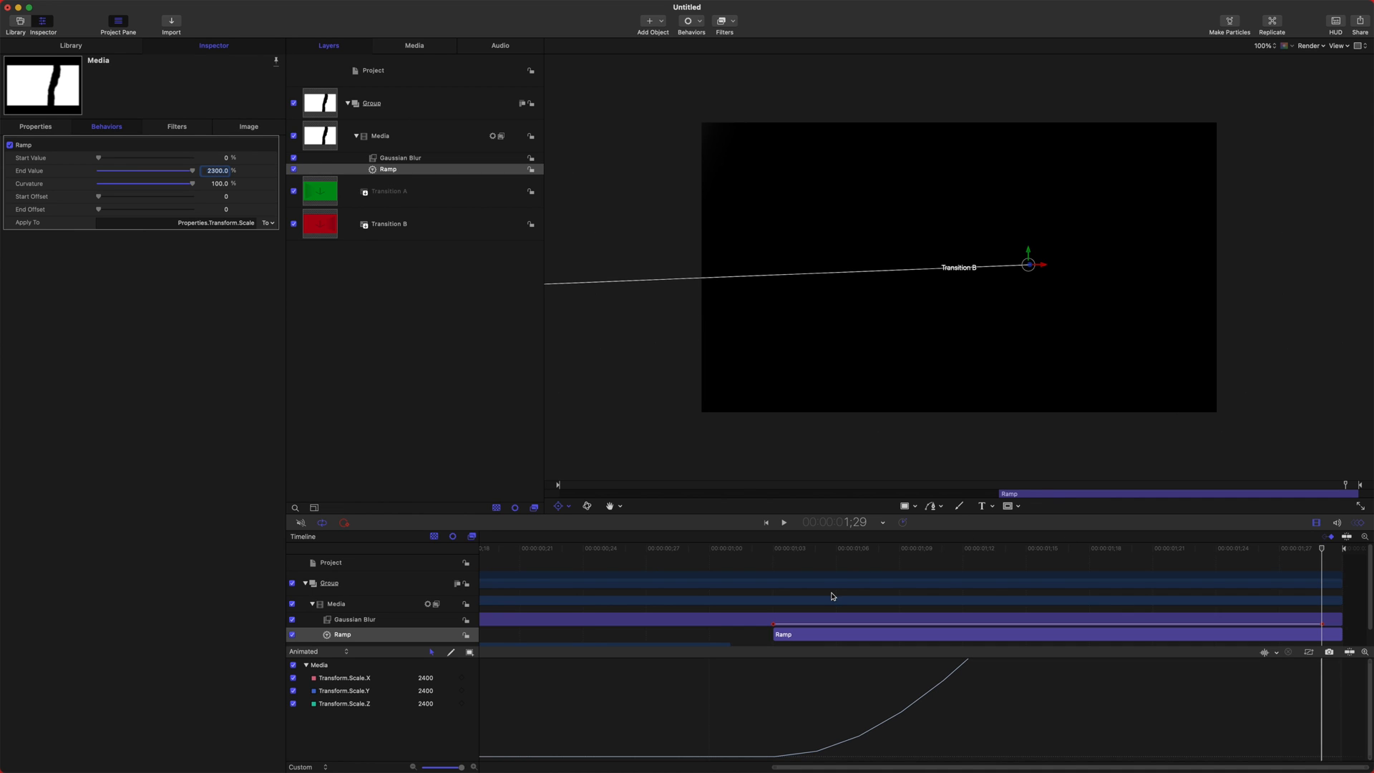
click(782, 523)
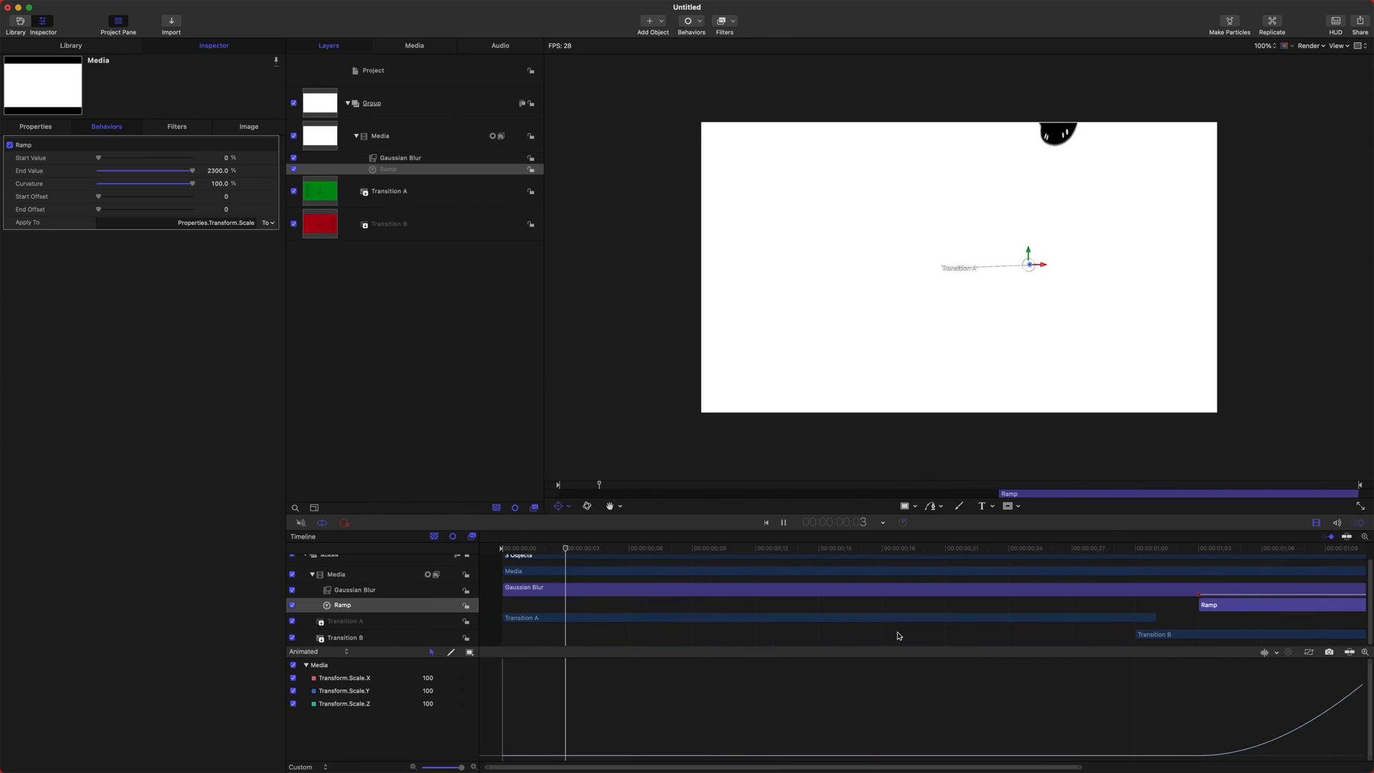
Select Transition B to extend it across the full timeline
click(387, 223)
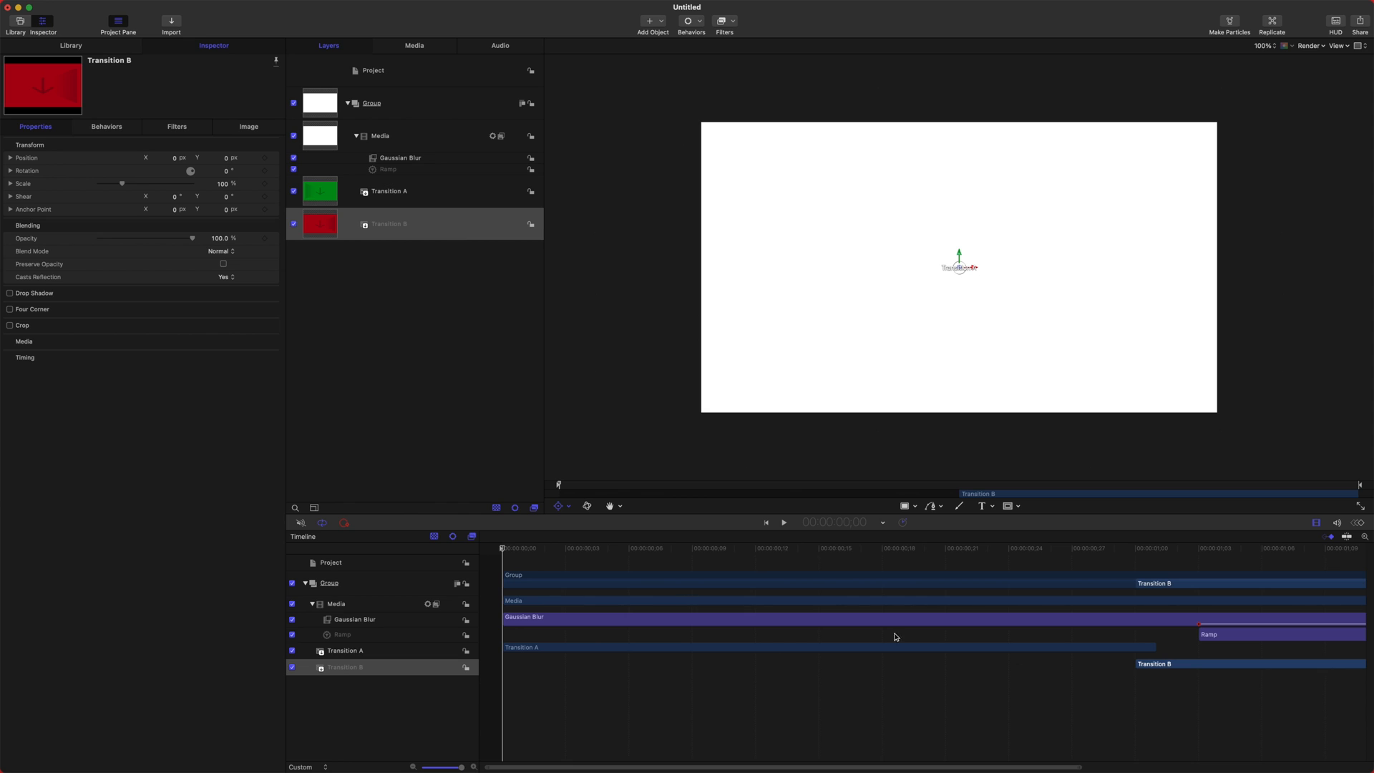
mouse_move(497, 667)
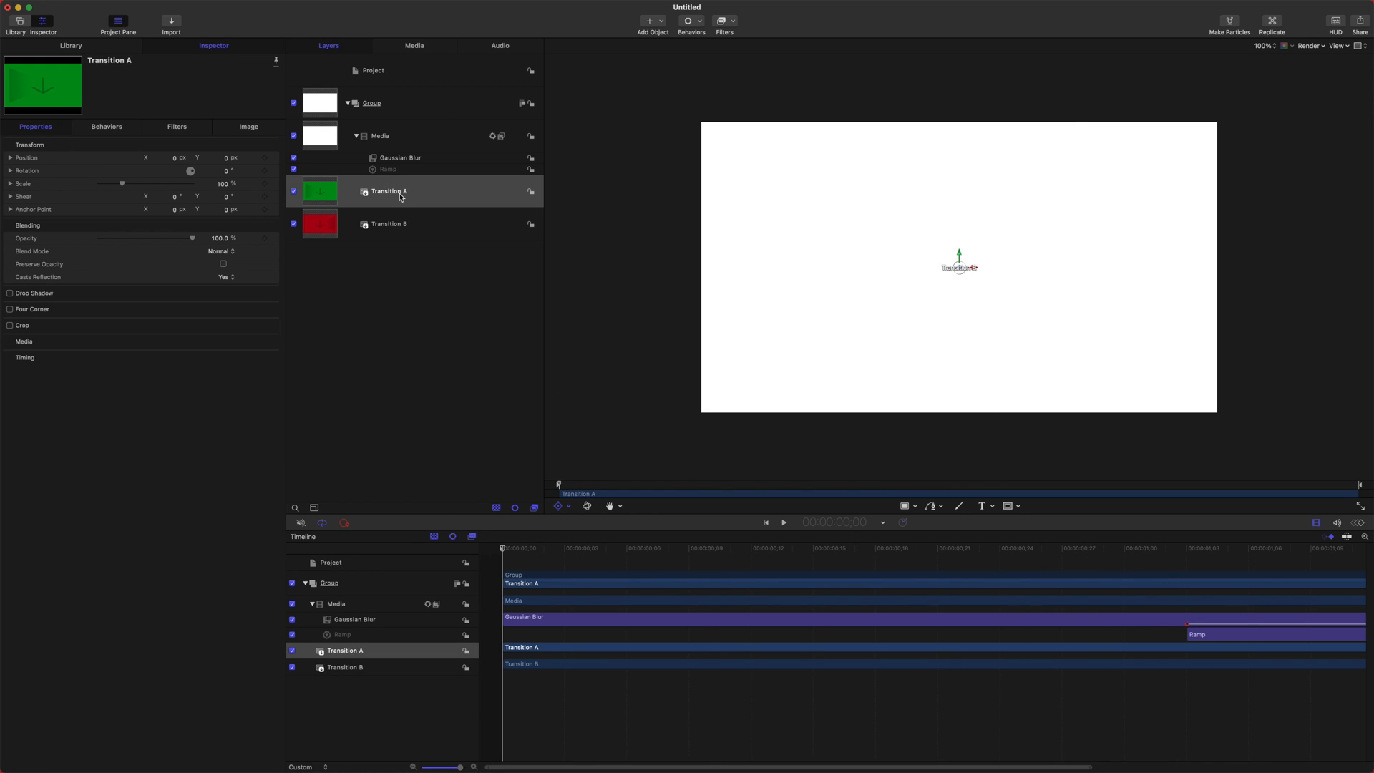
Add an image mask to Transition A sourced from Media using Luminance, and play back the result
right_click(389, 190)
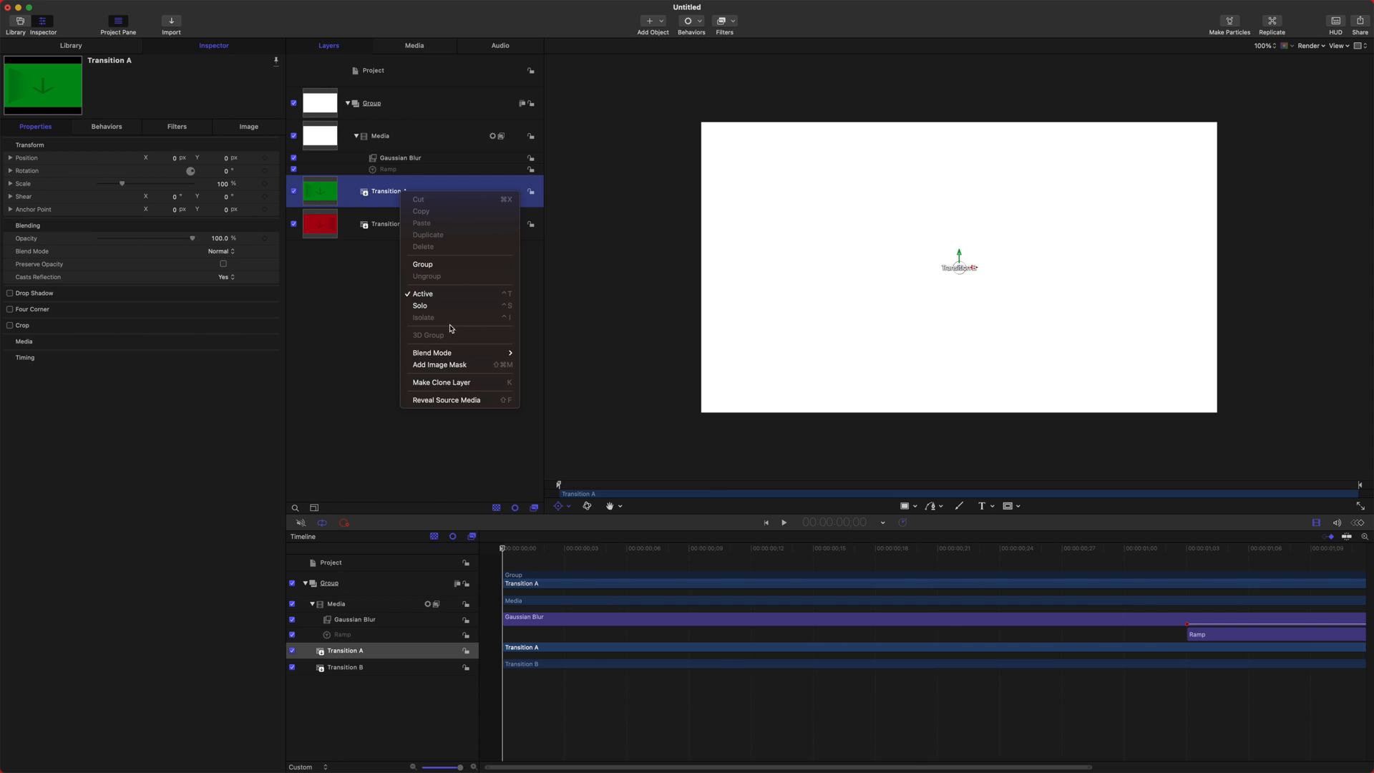
click(441, 365)
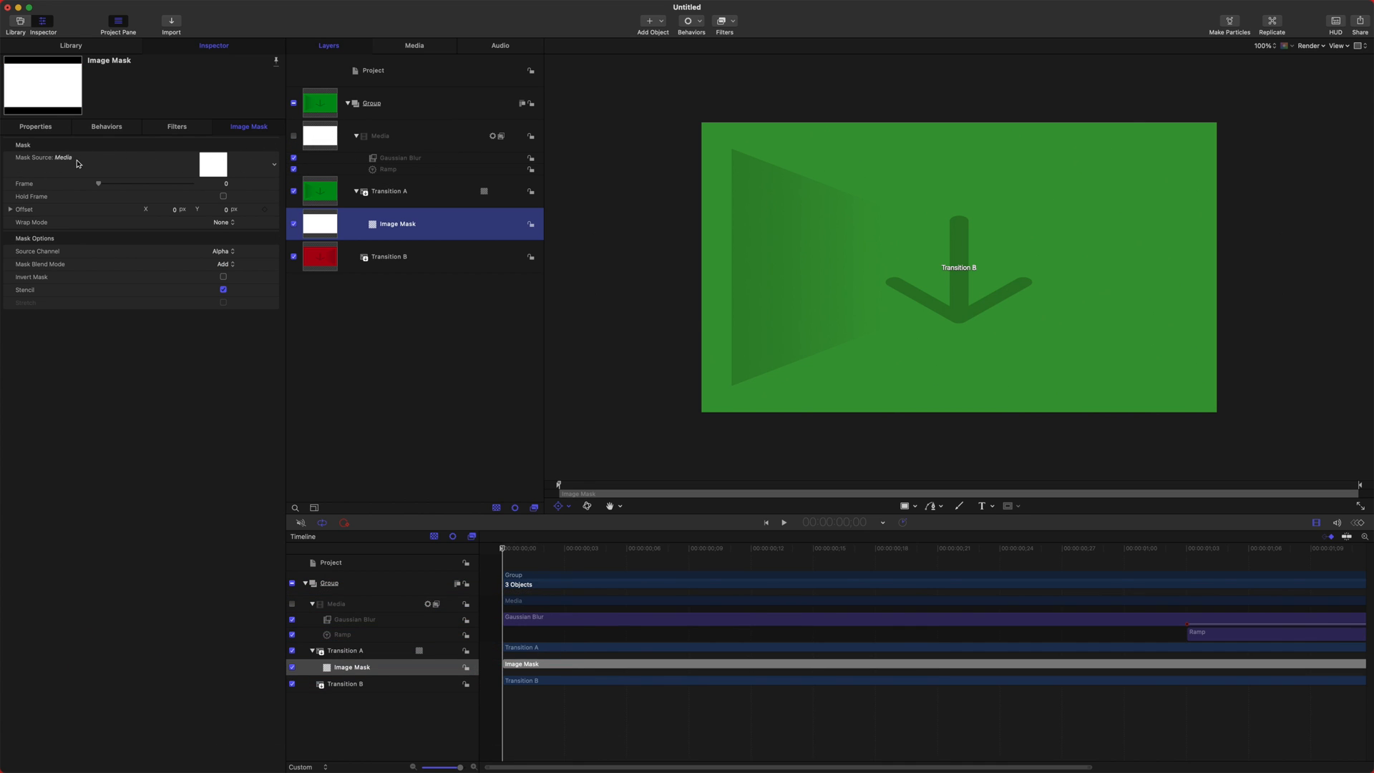
click(916, 548)
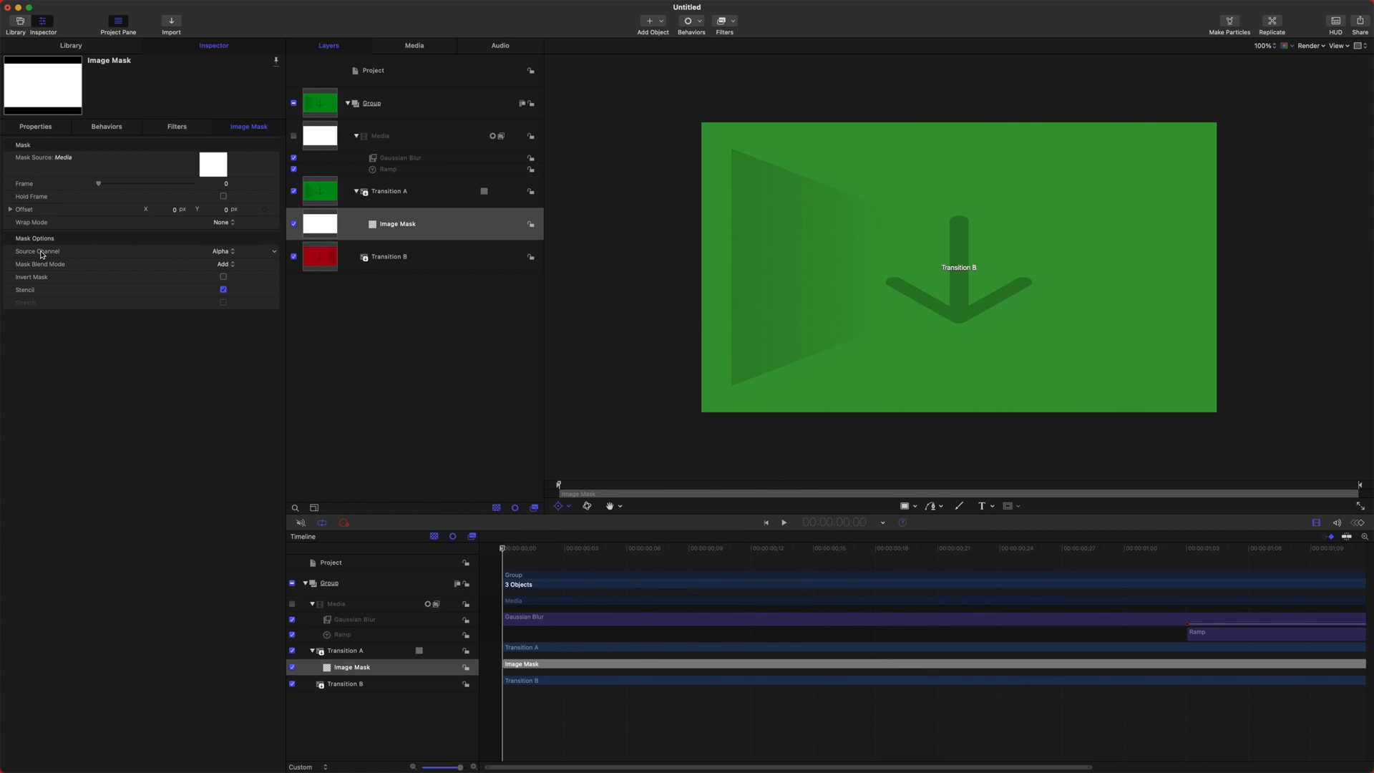
mouse_move(225, 258)
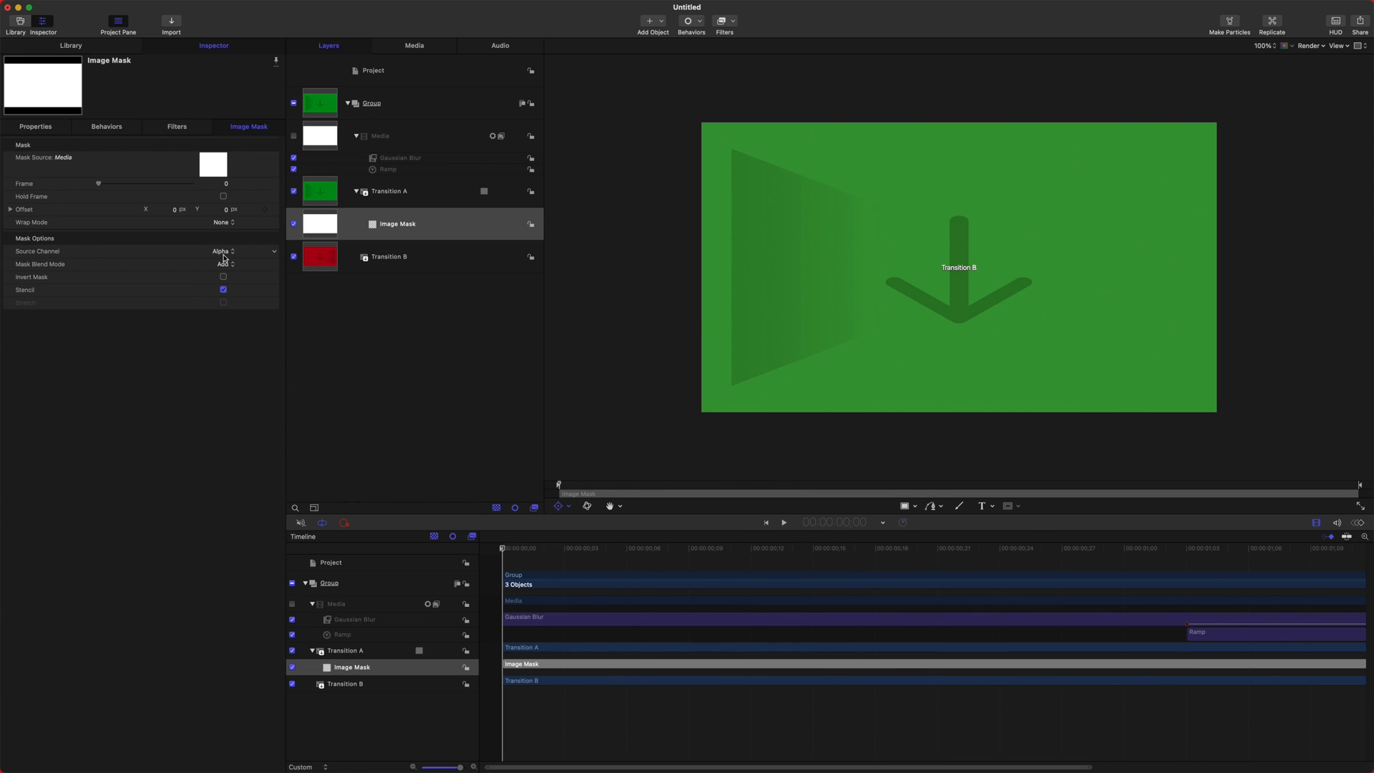
click(223, 252)
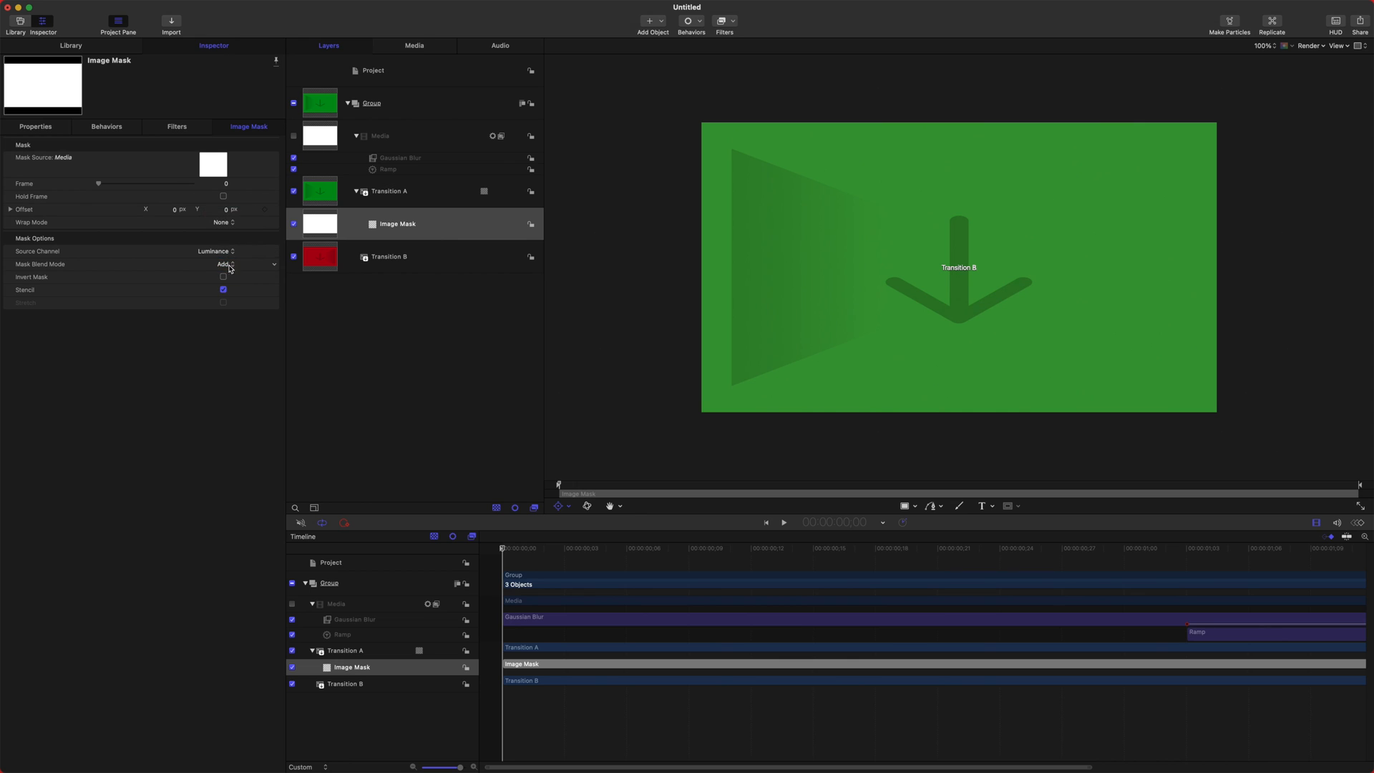
mouse_move(640, 541)
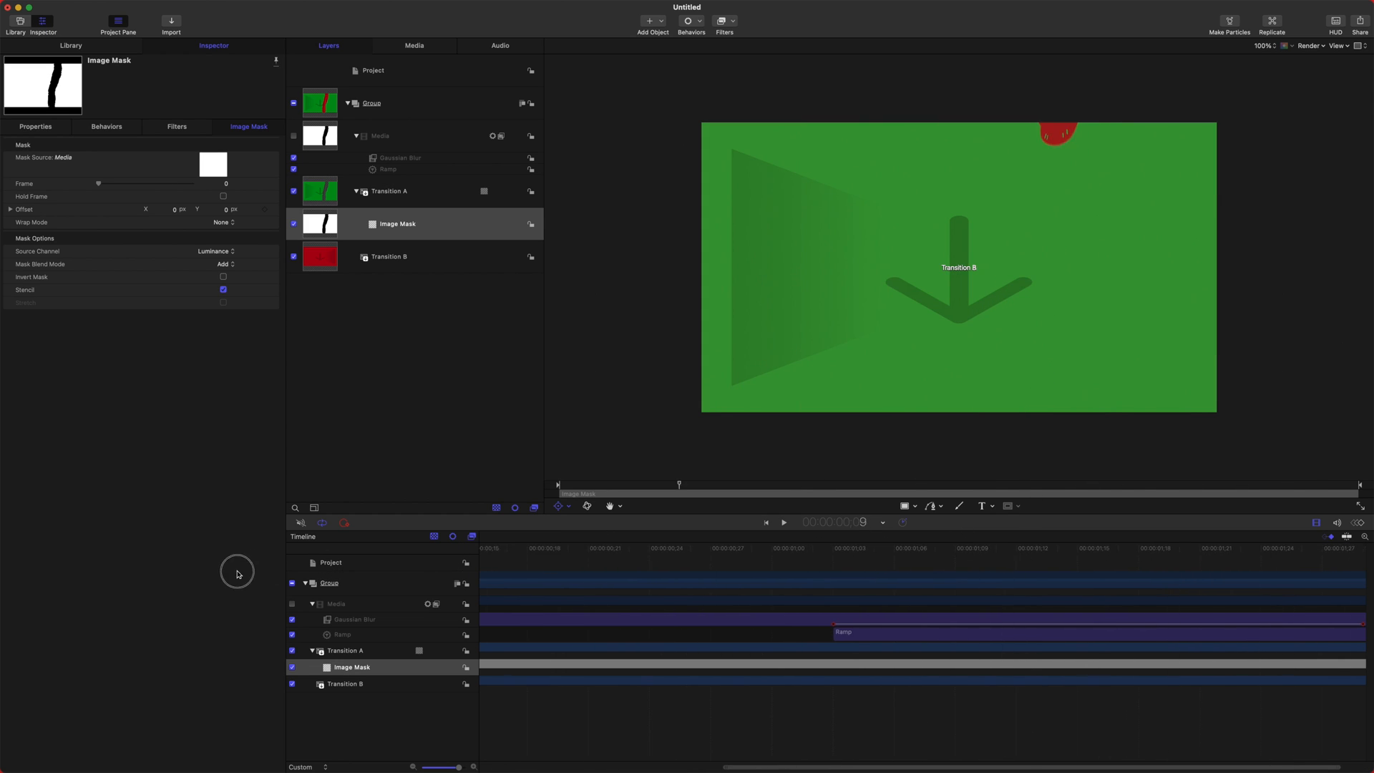
click(783, 522)
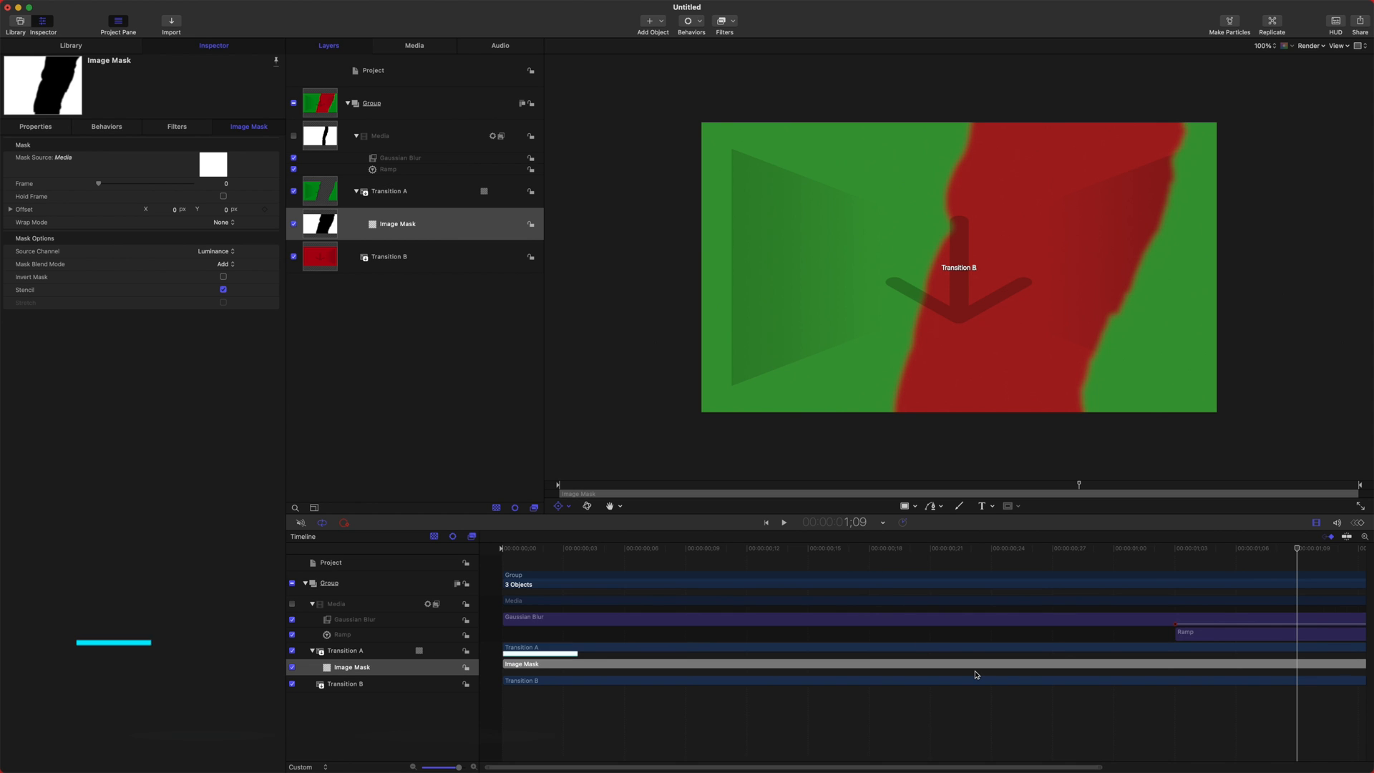
Publish the template to Final Cut Pro as 'Paint Tear' in The Final Cut Bro category
key(cmd+s)
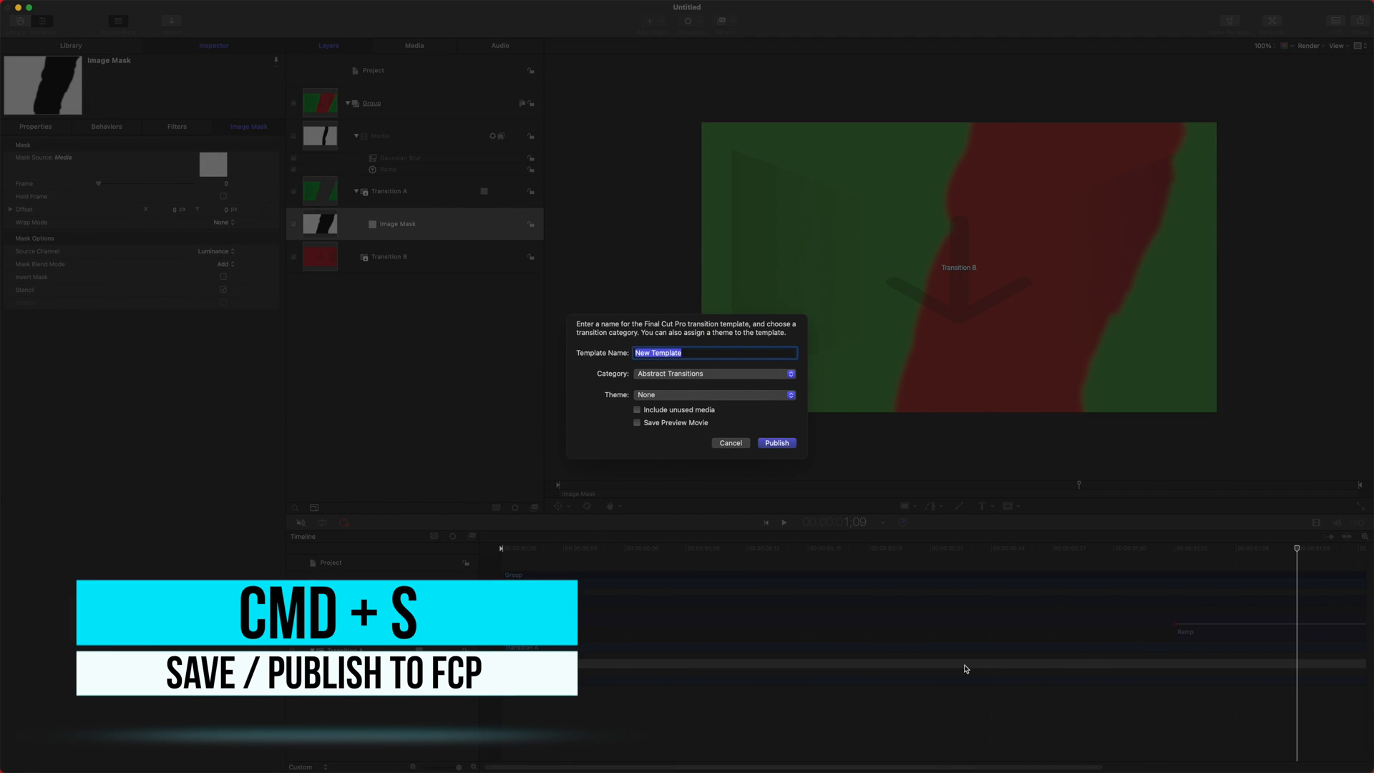
text(Paint Tea)
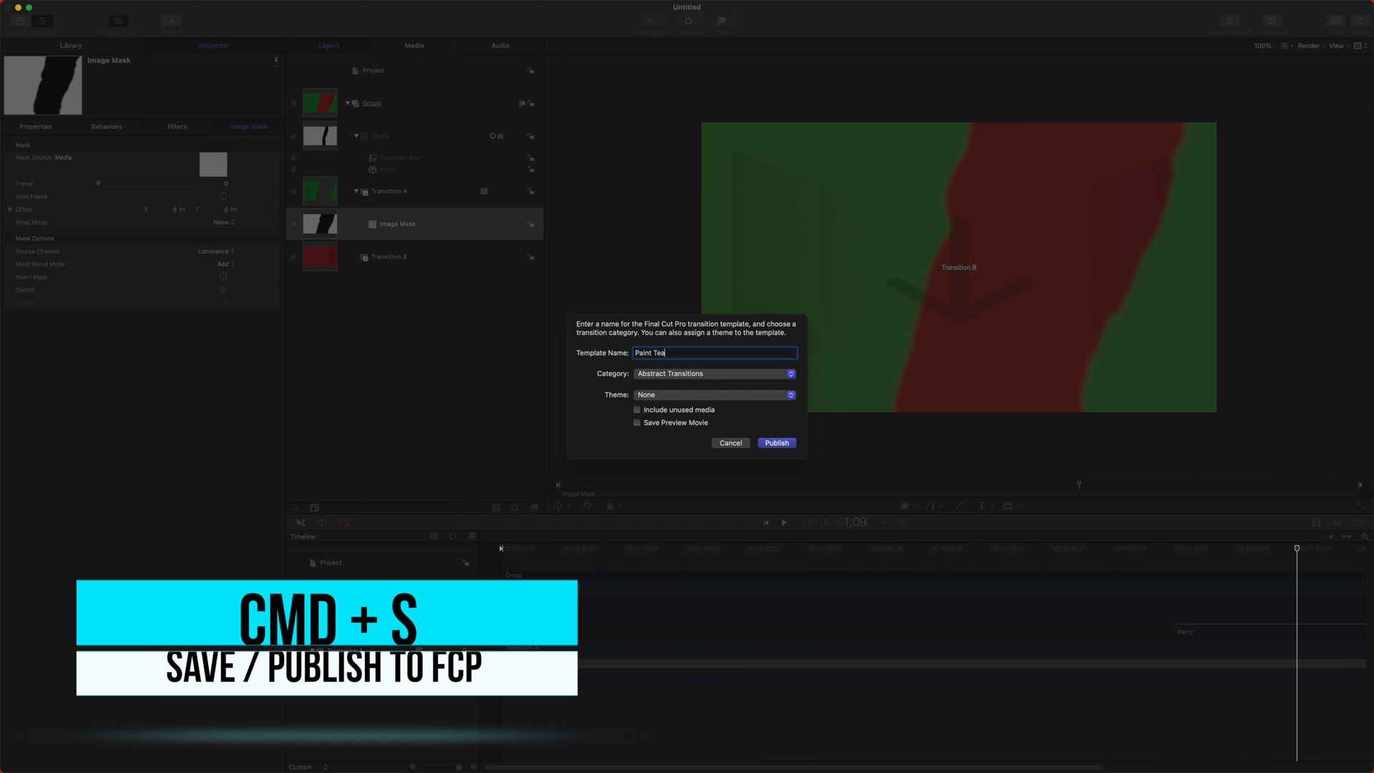
click(711, 373)
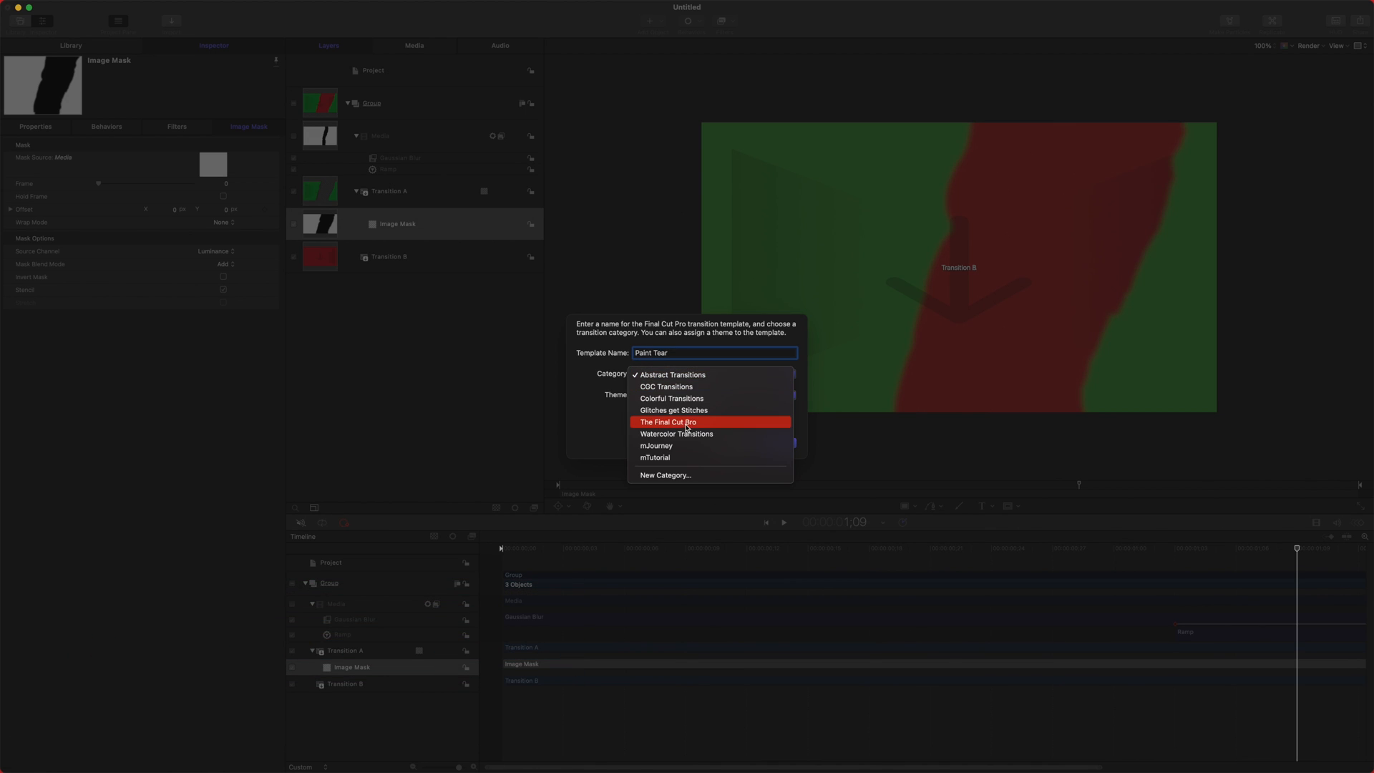
click(669, 421)
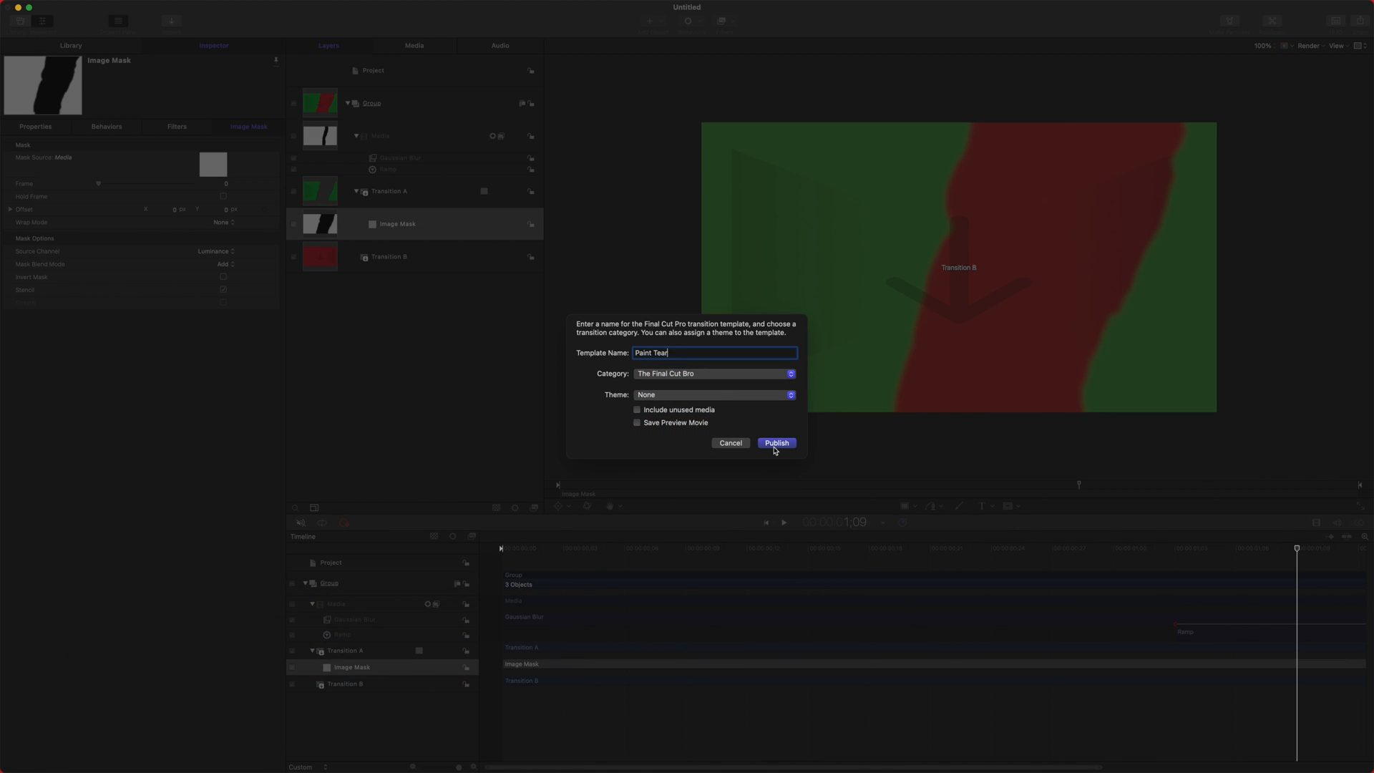
click(776, 442)
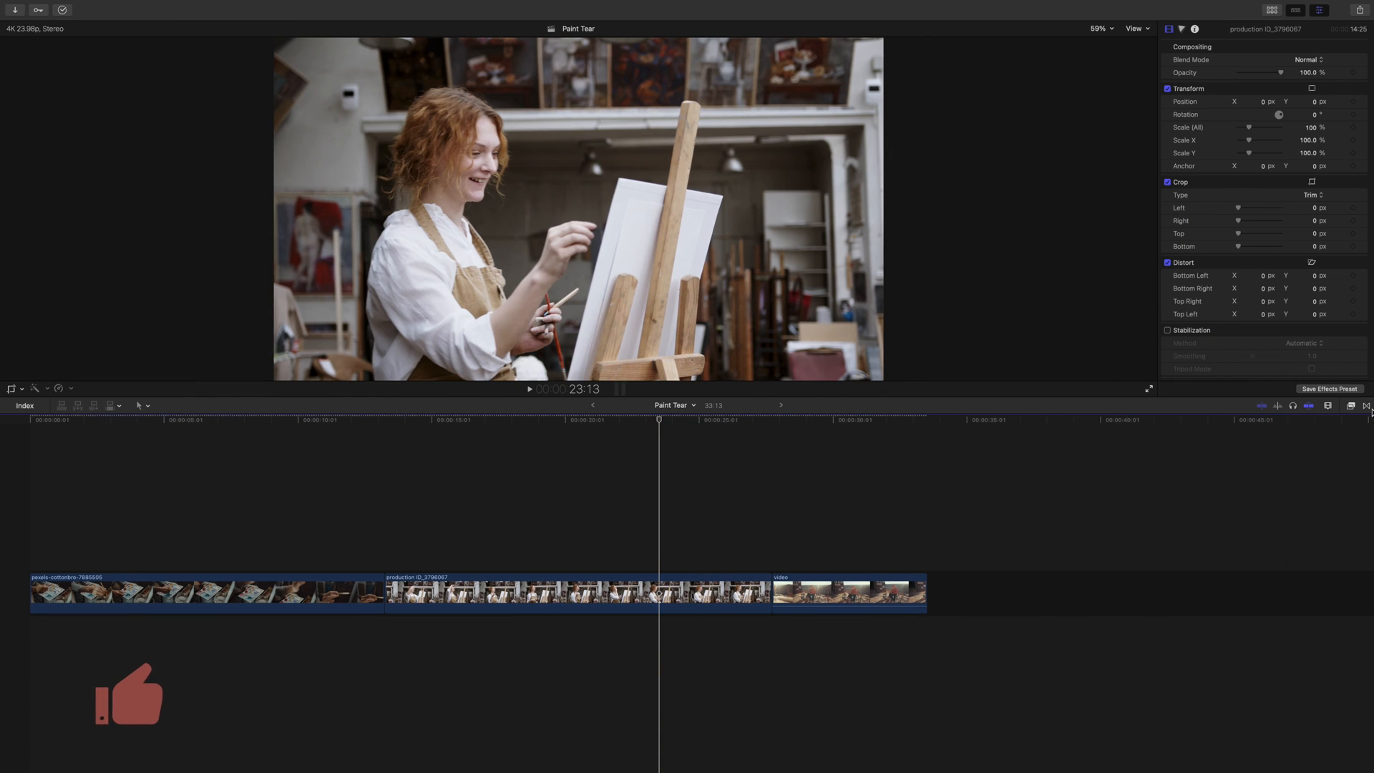
Search the Transitions browser for 'paint tear' to find the new transition
click(1363, 405)
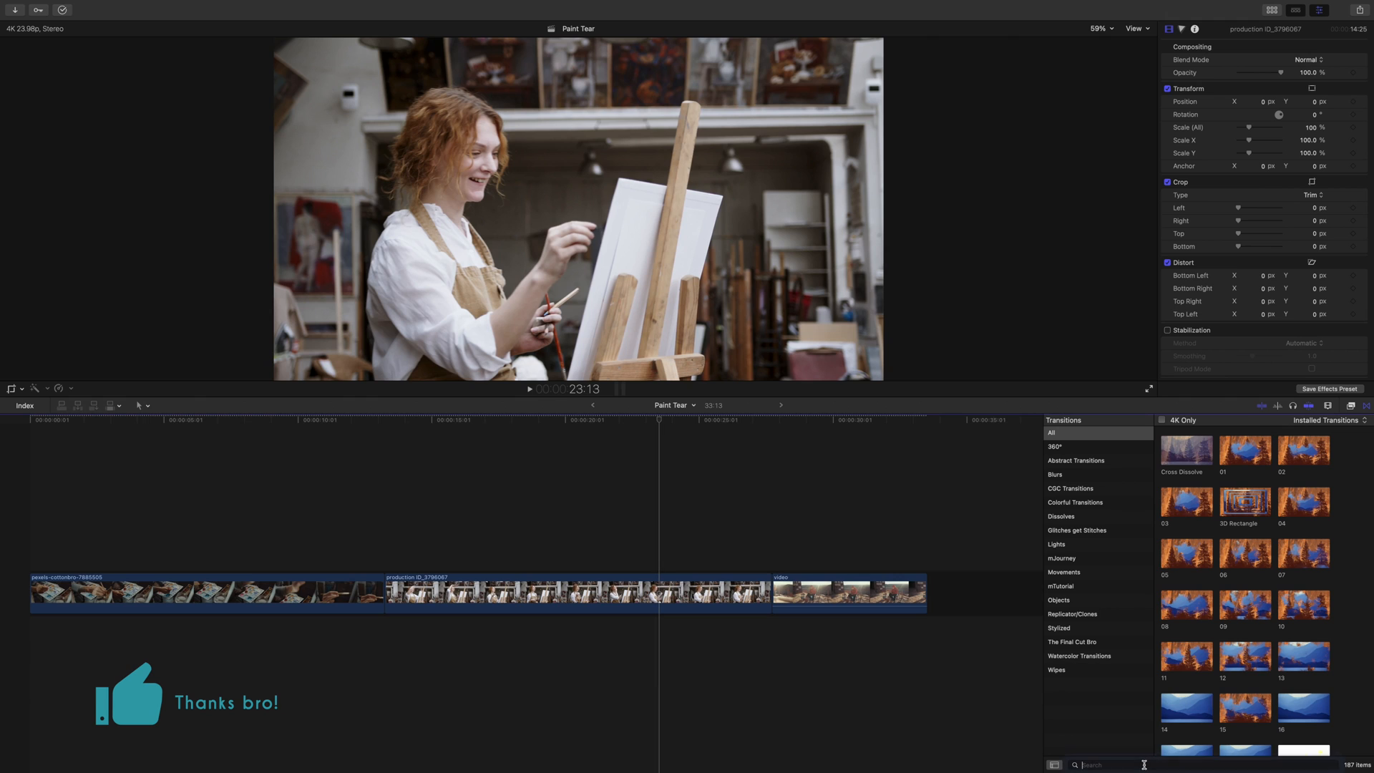
text(paint tear)
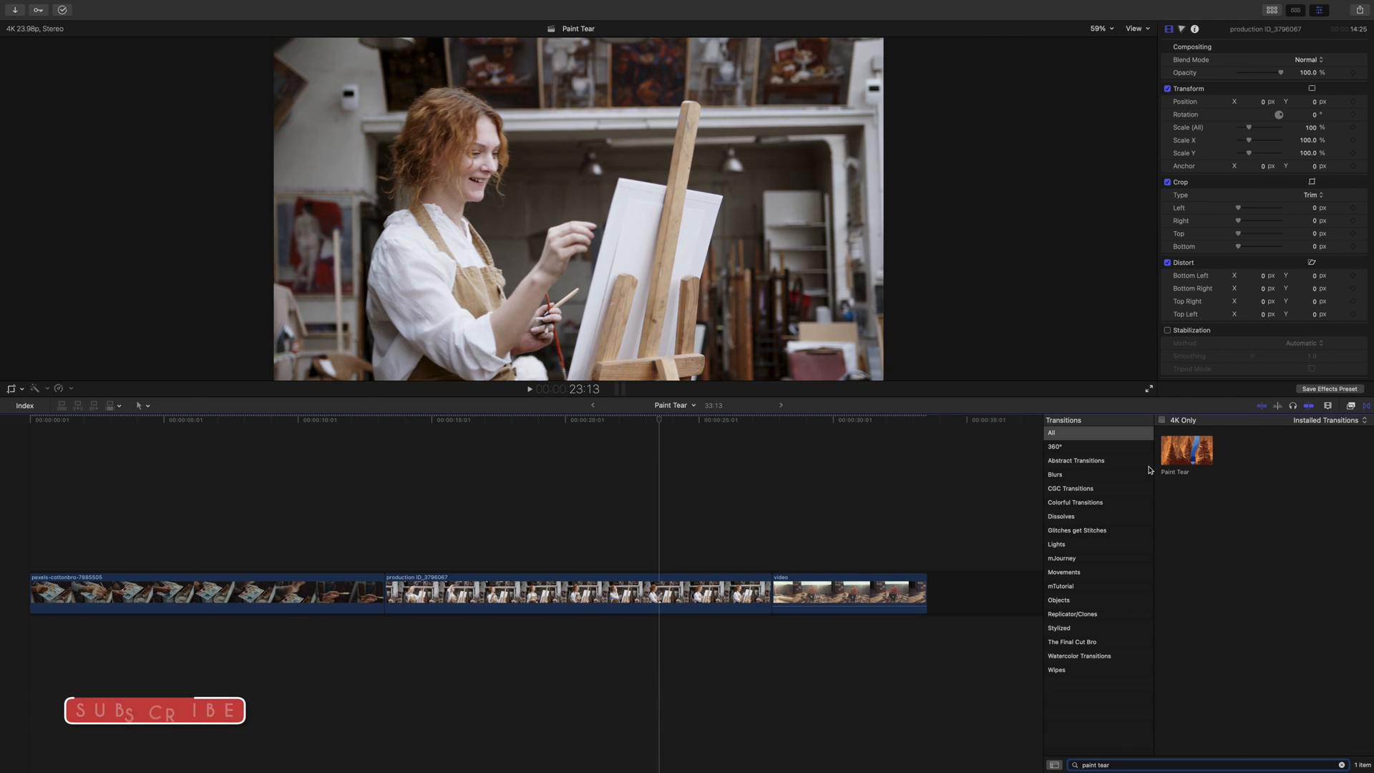